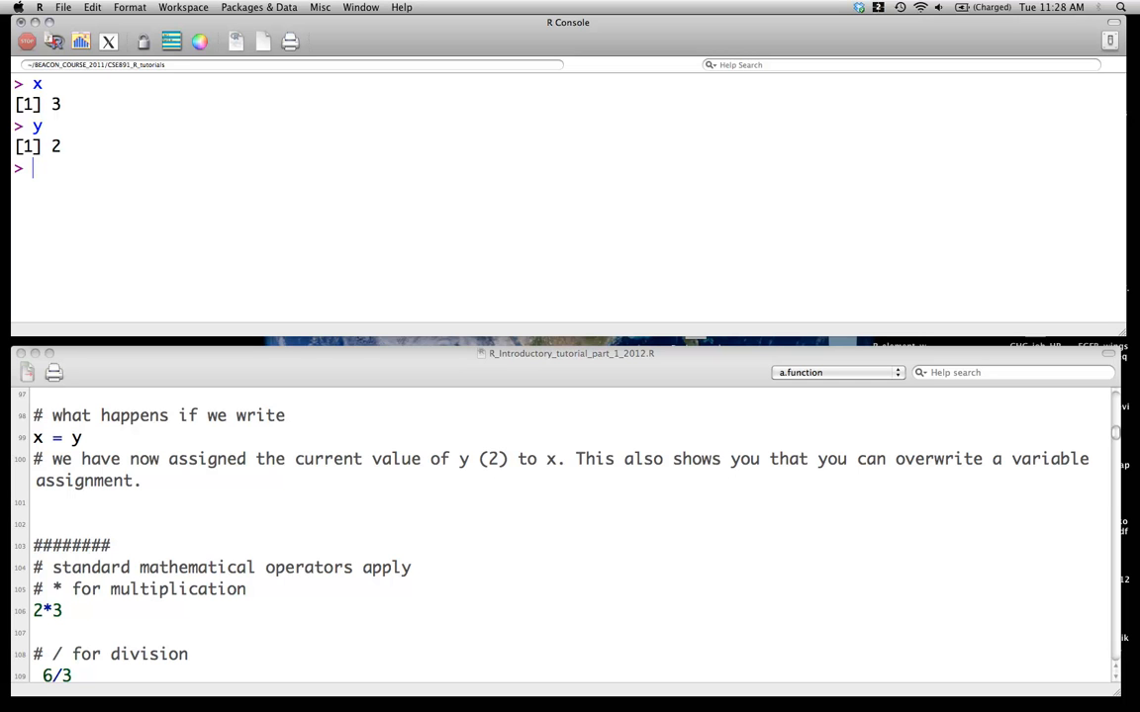
# Store x + y in z (5), reassign x to 4 with z unchanged, then enter x = y
pyautogui.write('z')
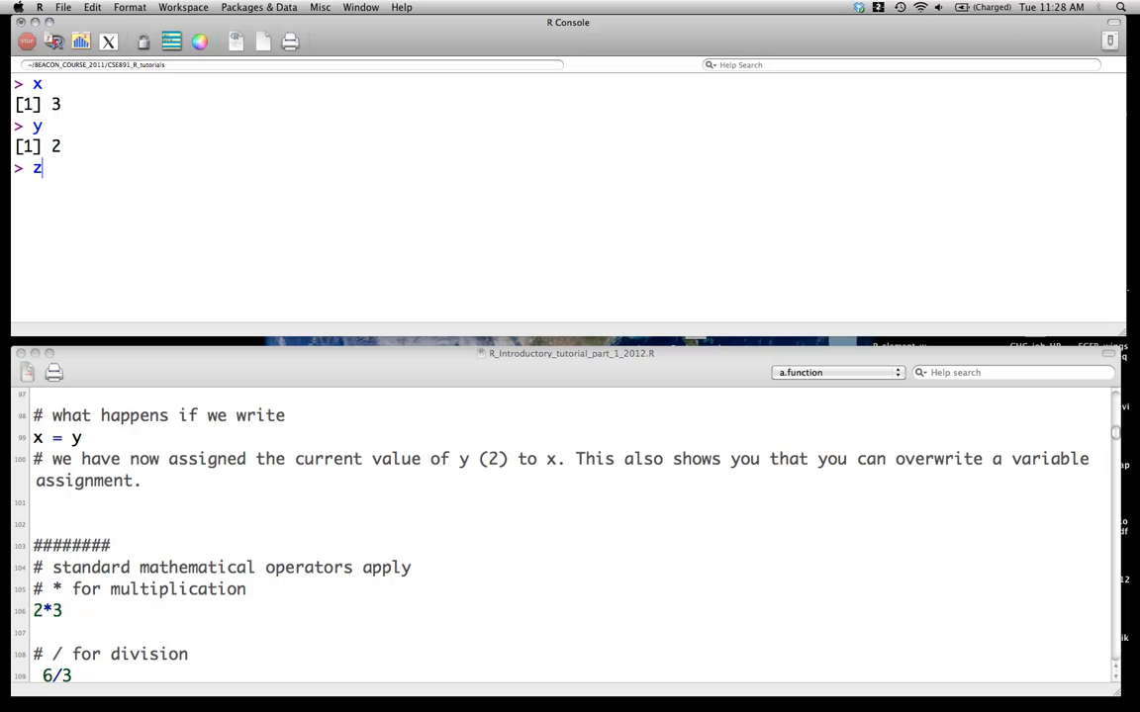
pyautogui.write('<- x + y')
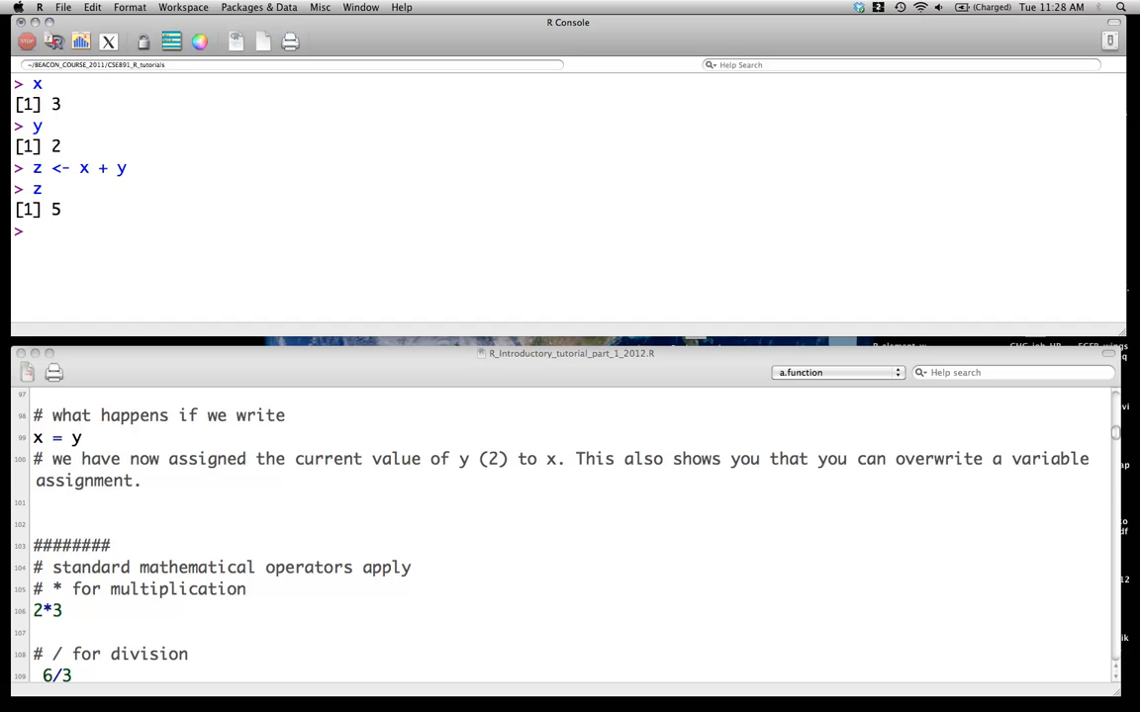
pyautogui.write('x')
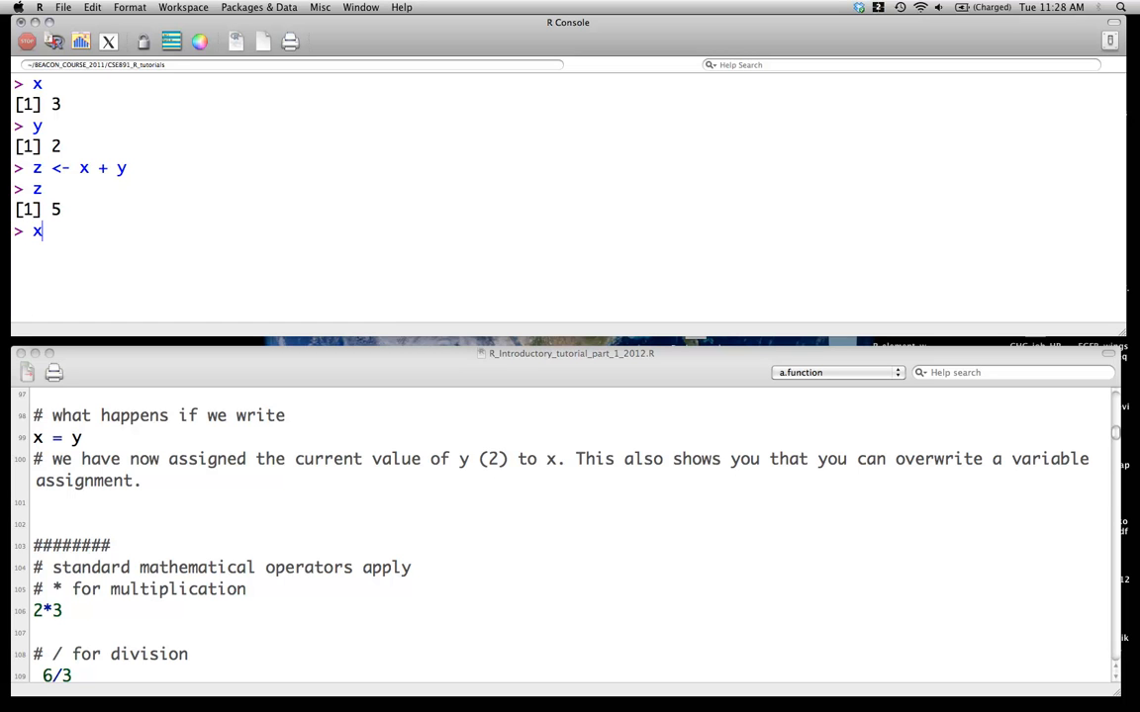
pyautogui.write('<-')
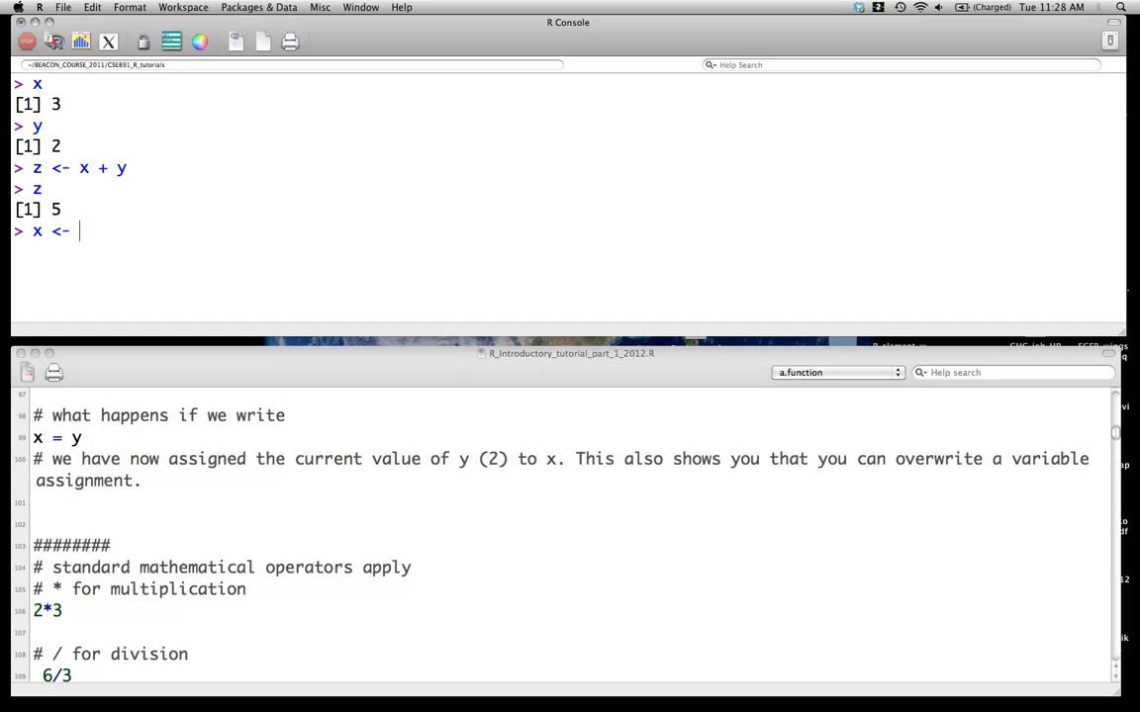
pyautogui.write('4')
pyautogui.write('z')
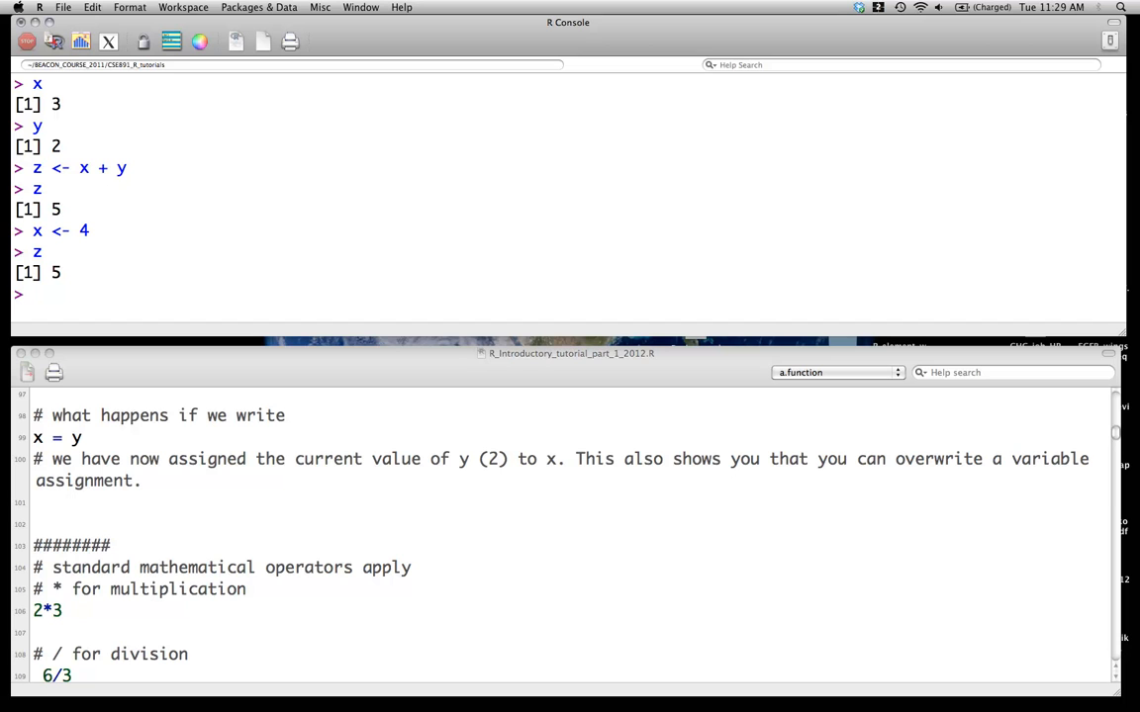
pyautogui.write('x = y')
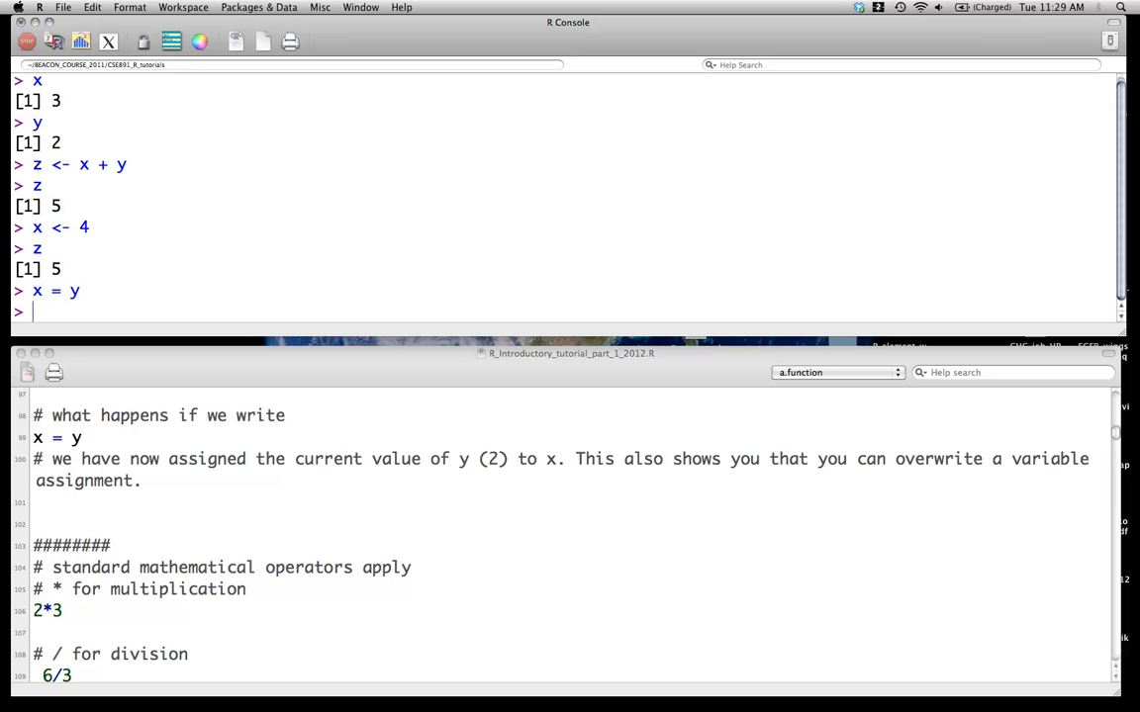
# Compute 6/3 and 2*3 in the console, giving 2 and 6
pyautogui.write('x')
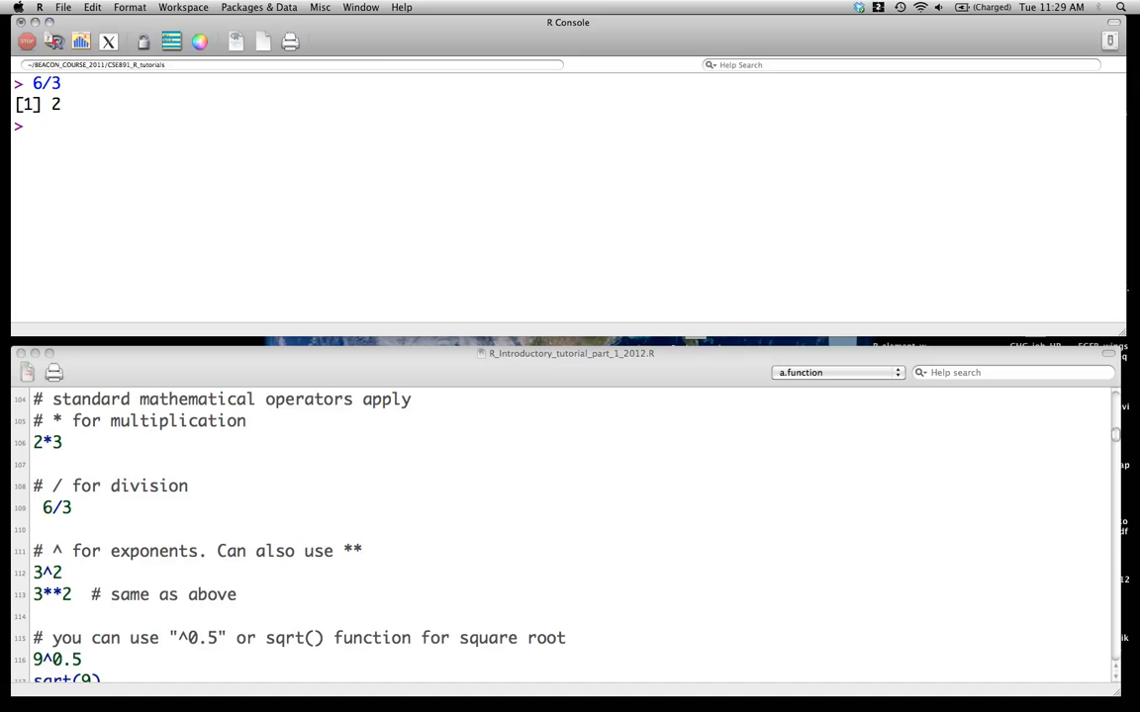
pyautogui.press('Return')
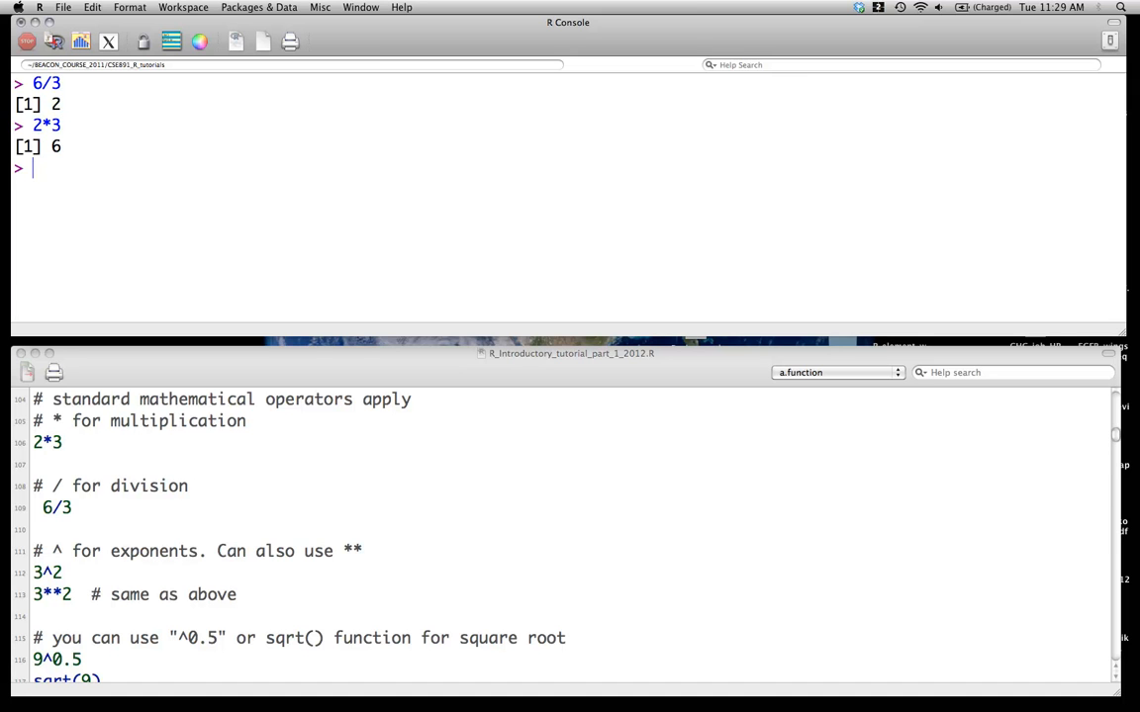
pyautogui.scroll(-3)
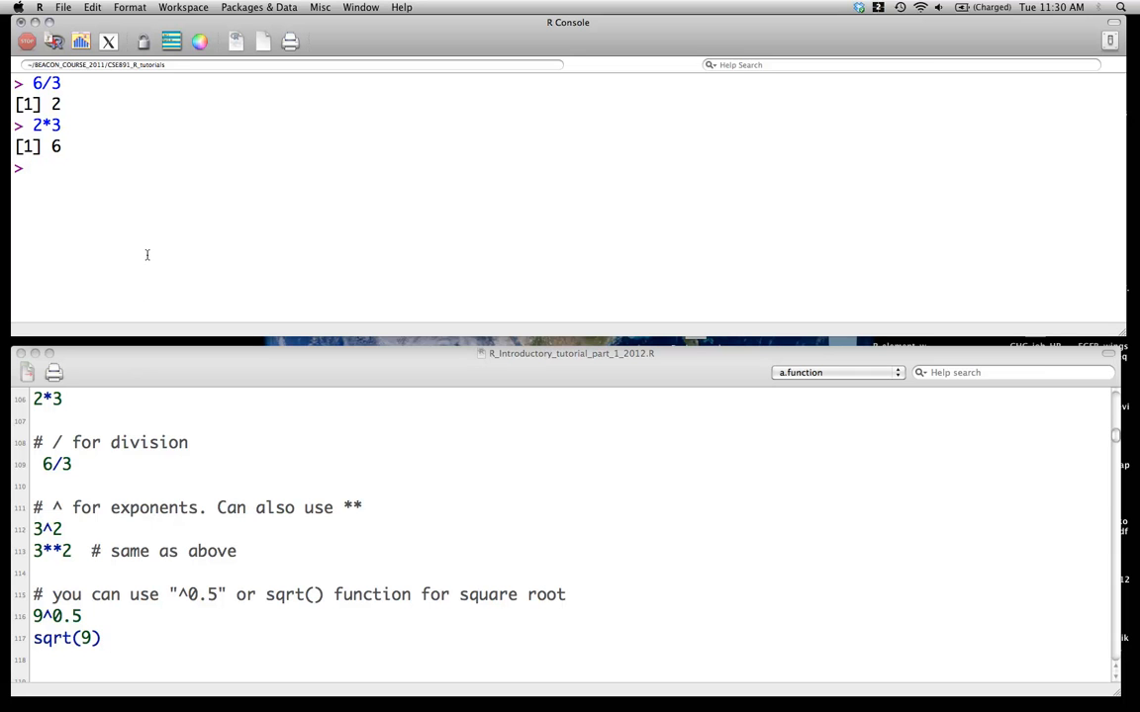
# Compute the square root of 4 as 4^0.5, 4**0.5 and sqrt(4), each returning 2
pyautogui.write('4^')
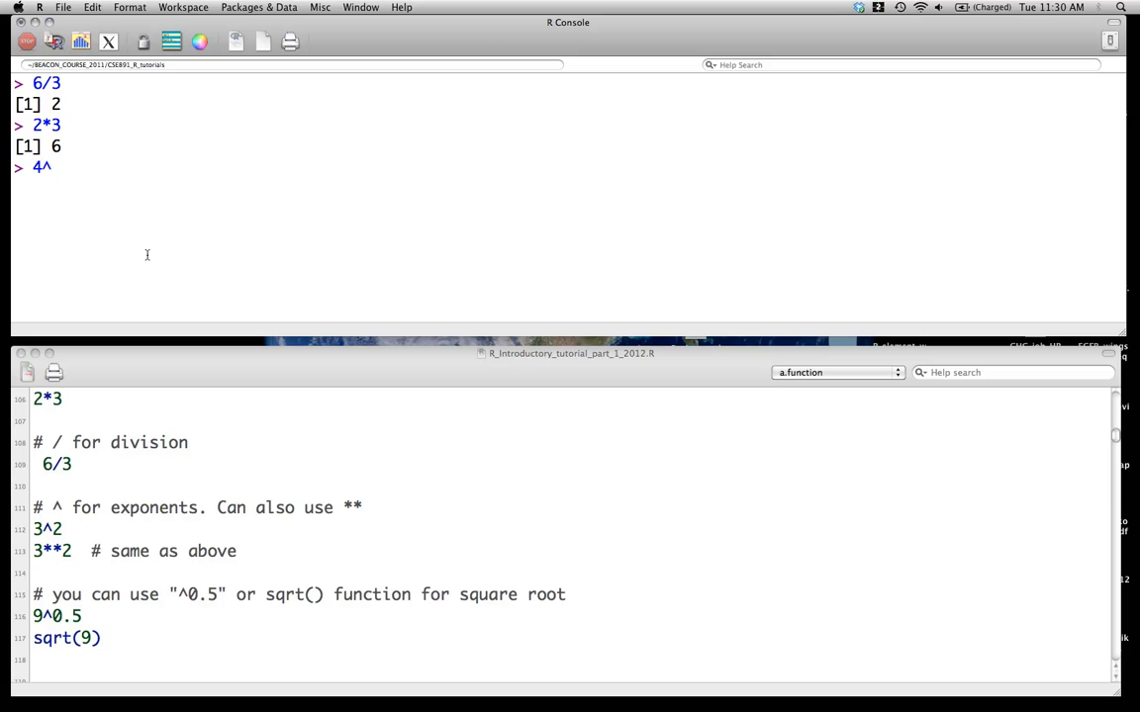
pyautogui.write('0.2')
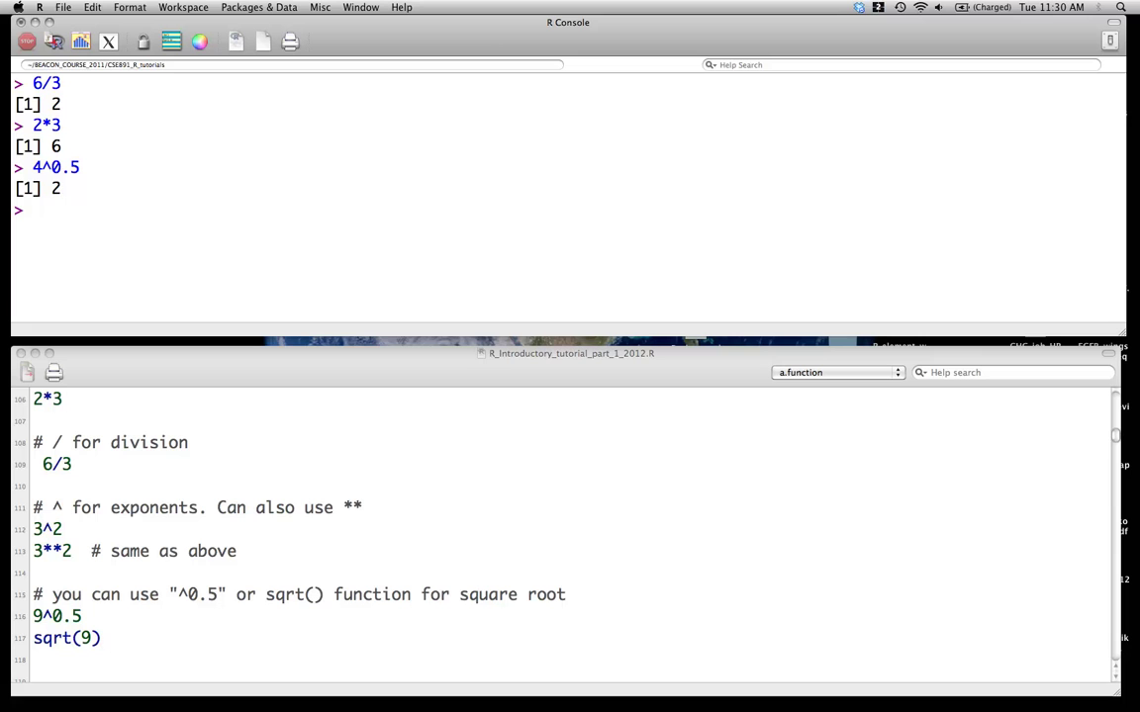
pyautogui.write('40.5')
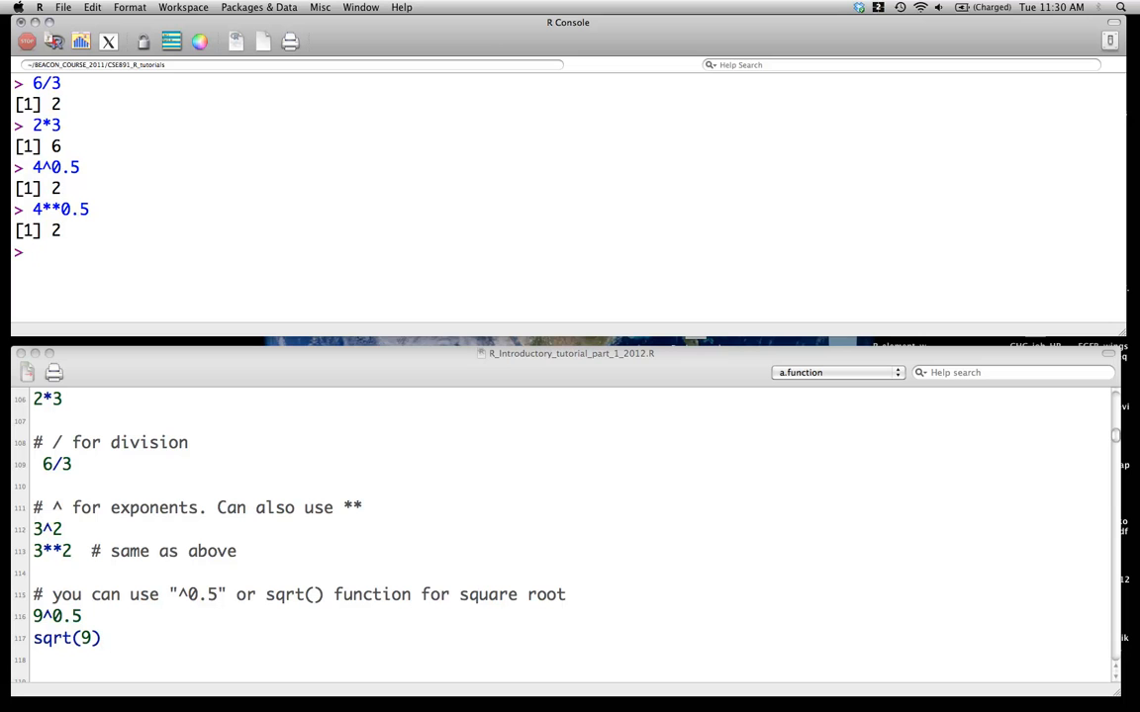
pyautogui.write('sqrt')
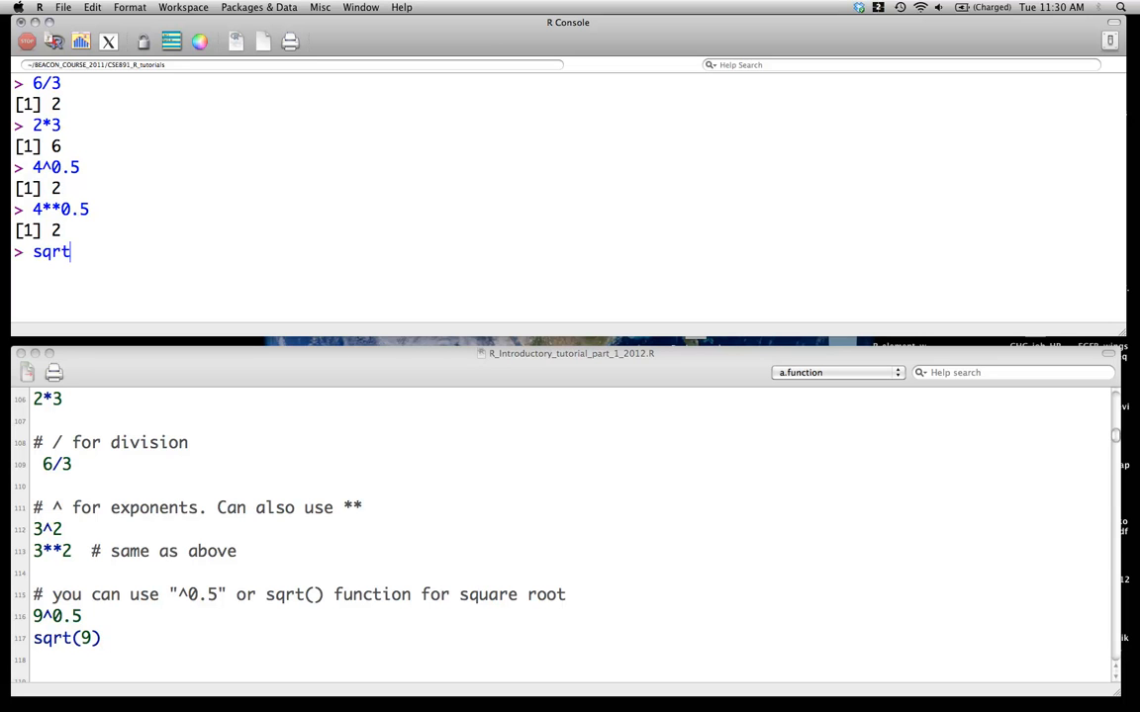
pyautogui.write('()')
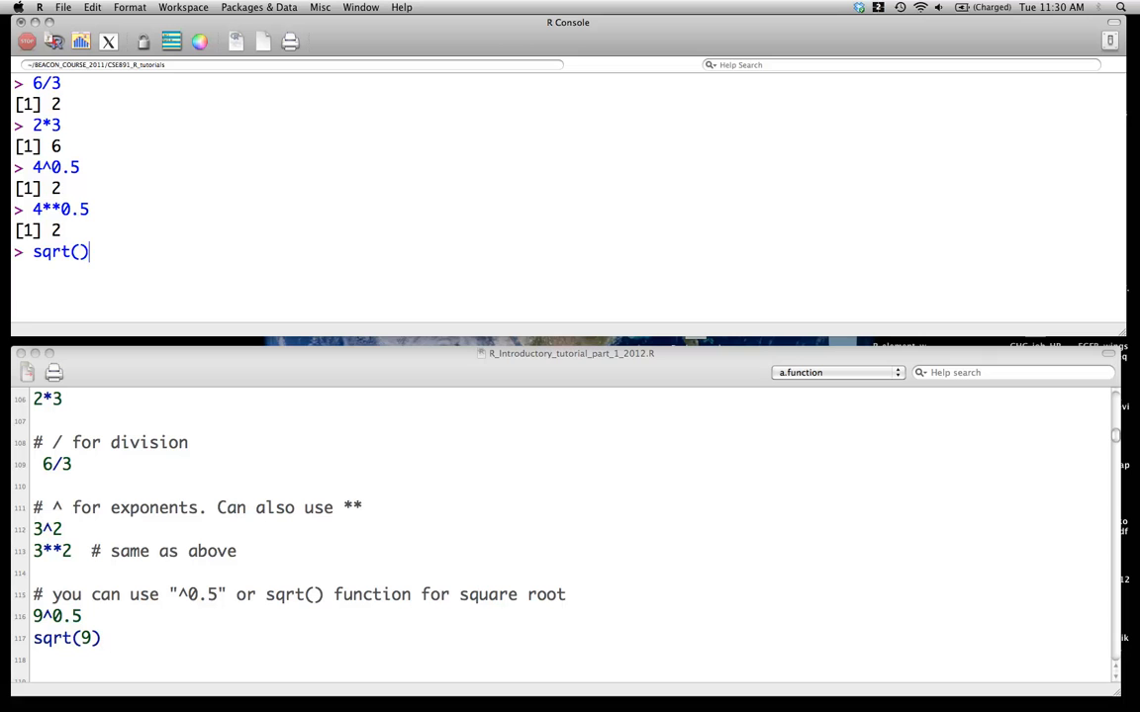
pyautogui.write('4')
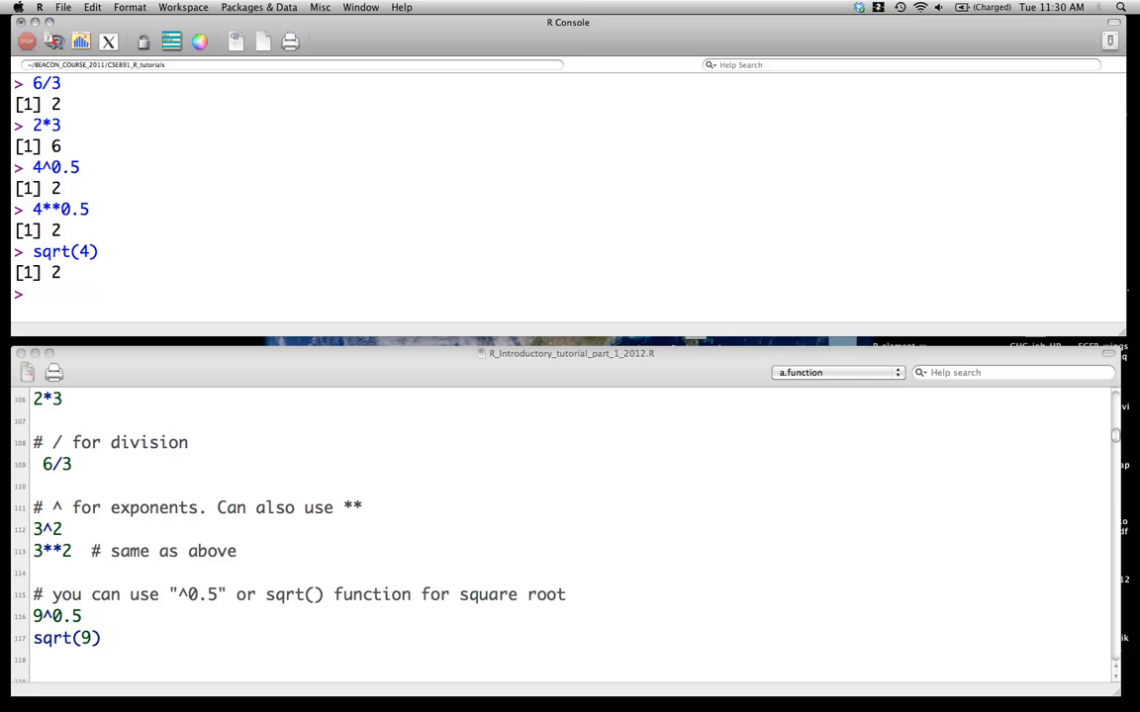
# Evaluate exp(2), returning 7.389056, and clear the console to an empty prompt
pyautogui.scroll(-3)
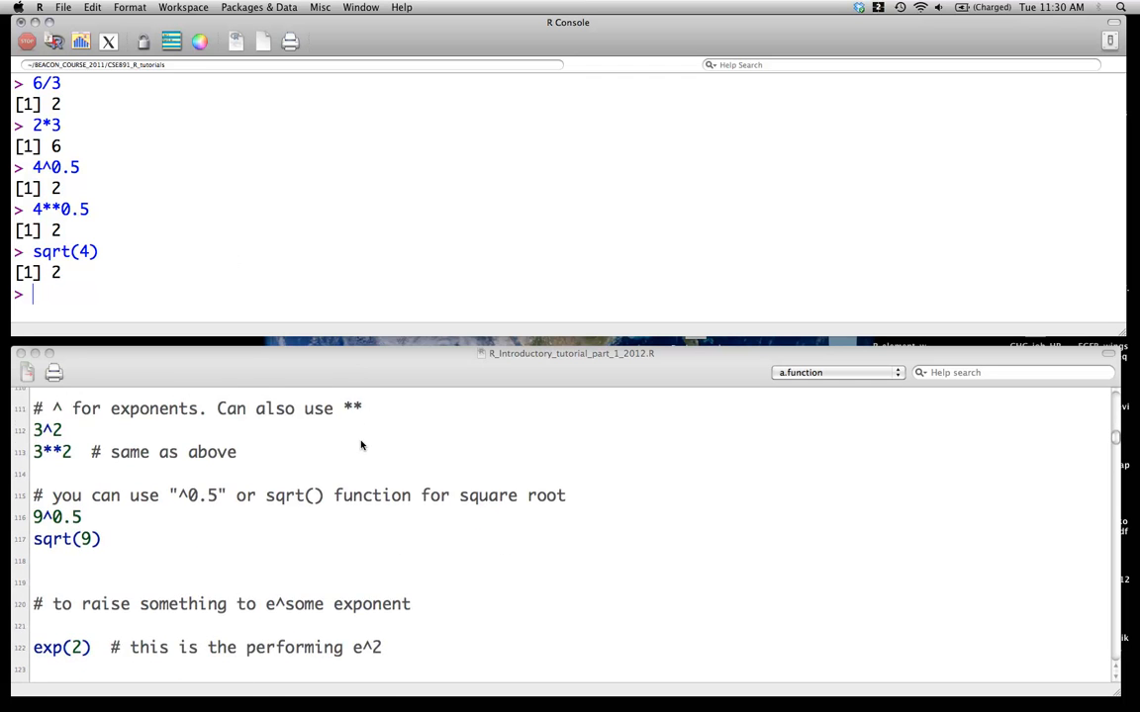
pyautogui.scroll(-3)
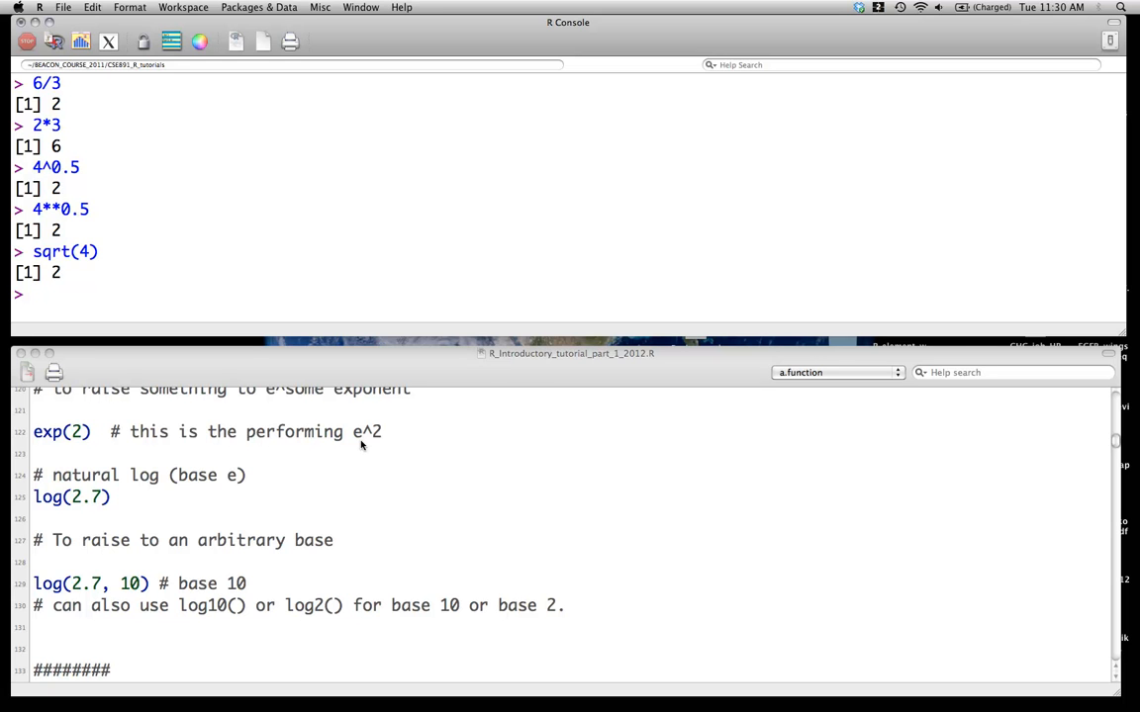
pyautogui.click(191, 297)
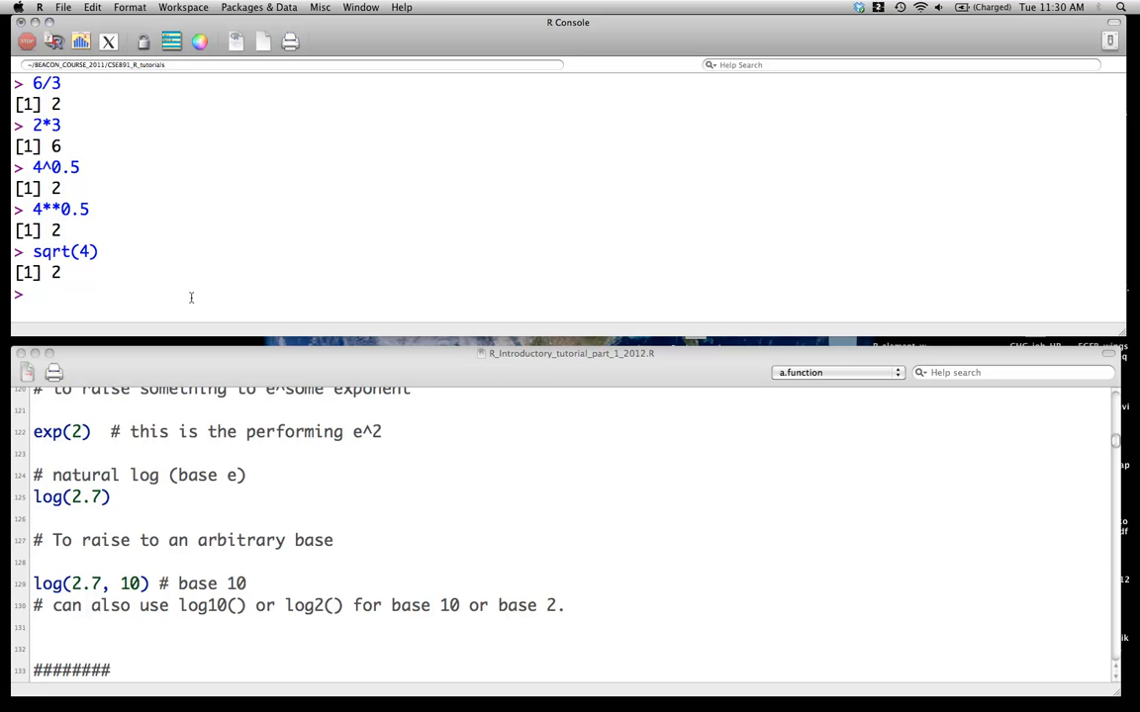
pyautogui.write('exp(2')
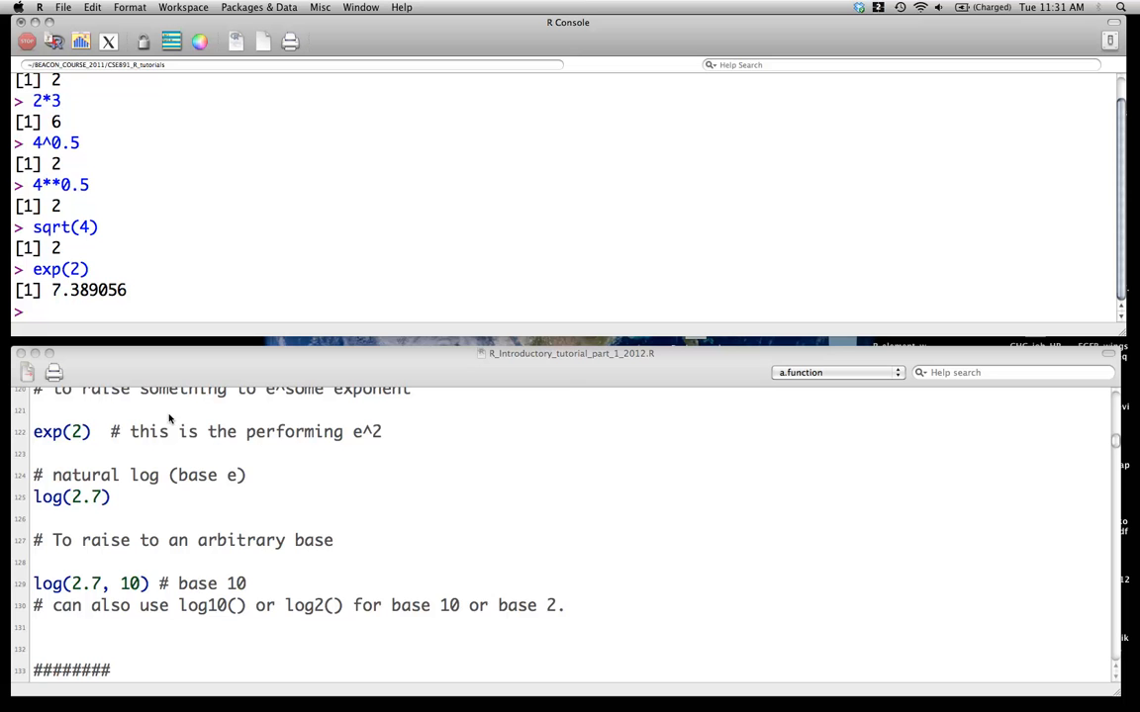
pyautogui.scroll(-3)
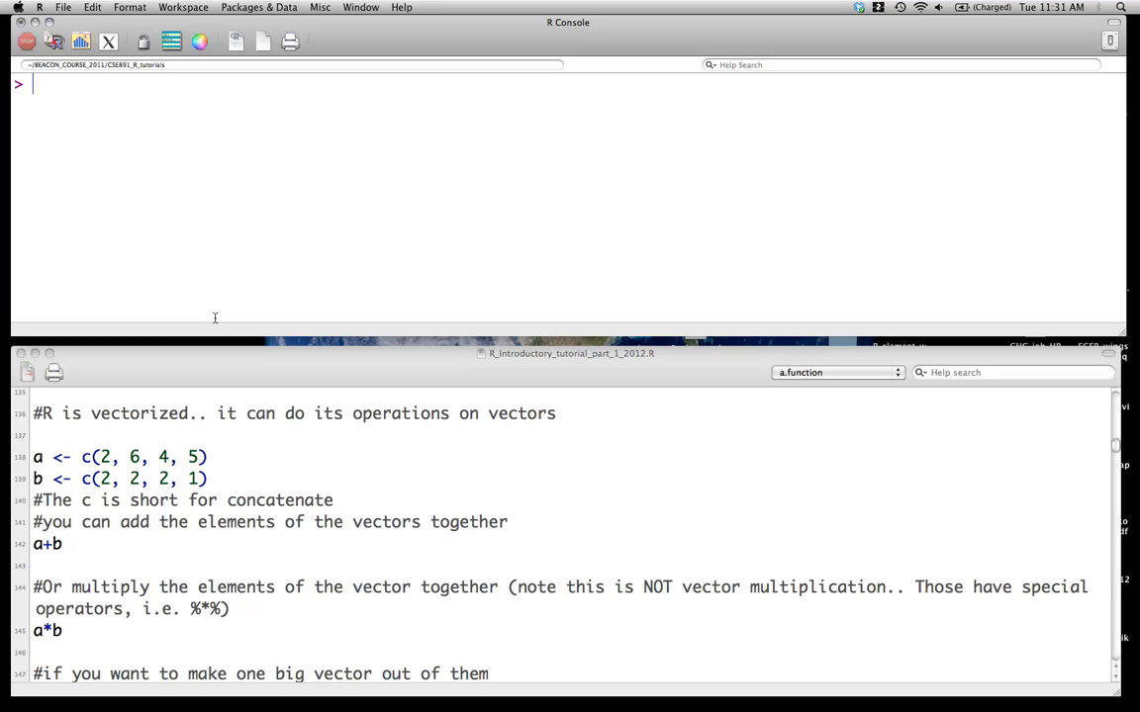
# Define vector a <- c(2, 6, 4, 5) and print it
pyautogui.write('a <-')
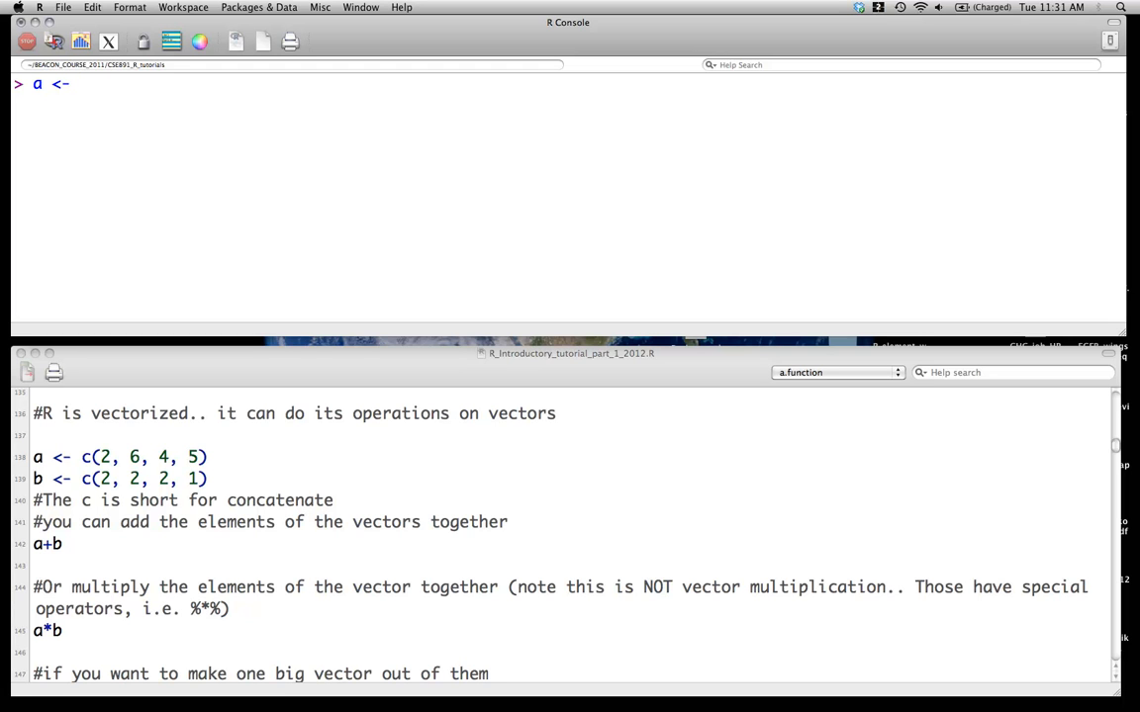
pyautogui.write('c(')
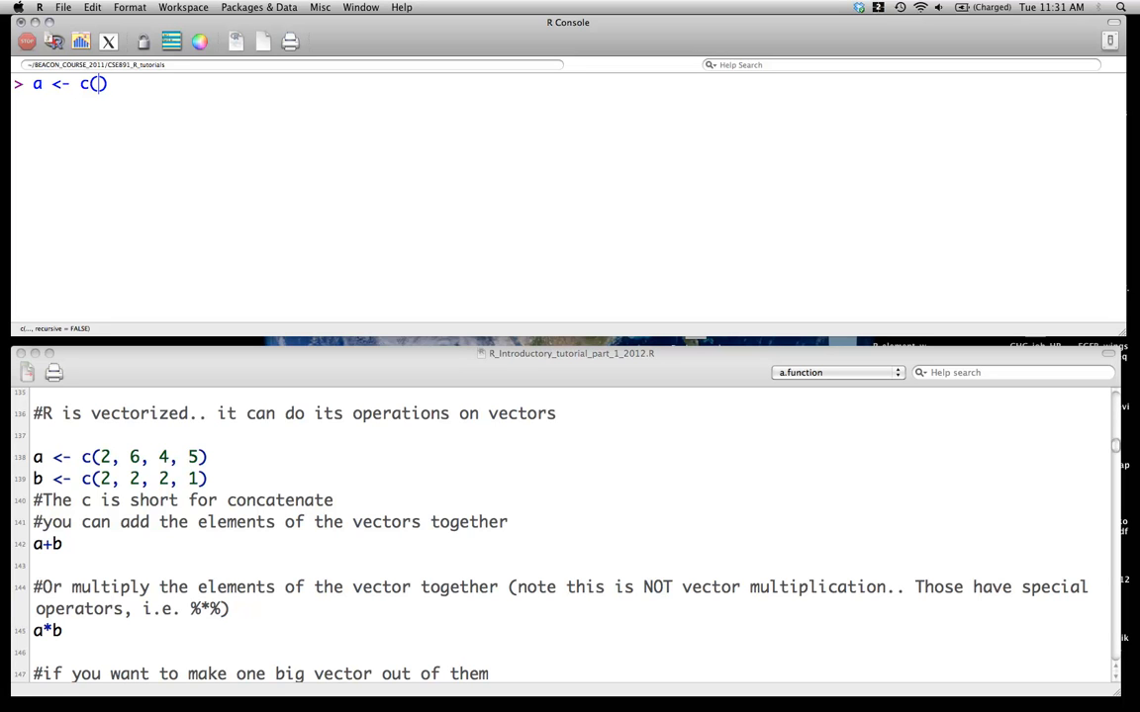
pyautogui.write('2, 6,')
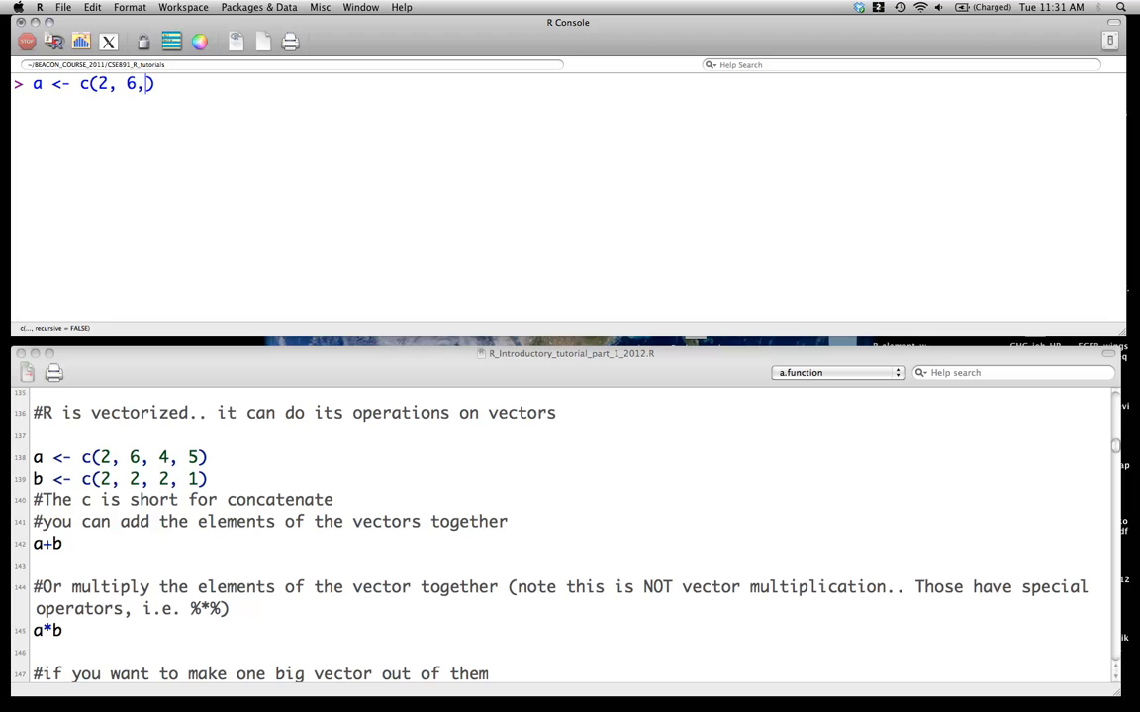
pyautogui.write('" "')
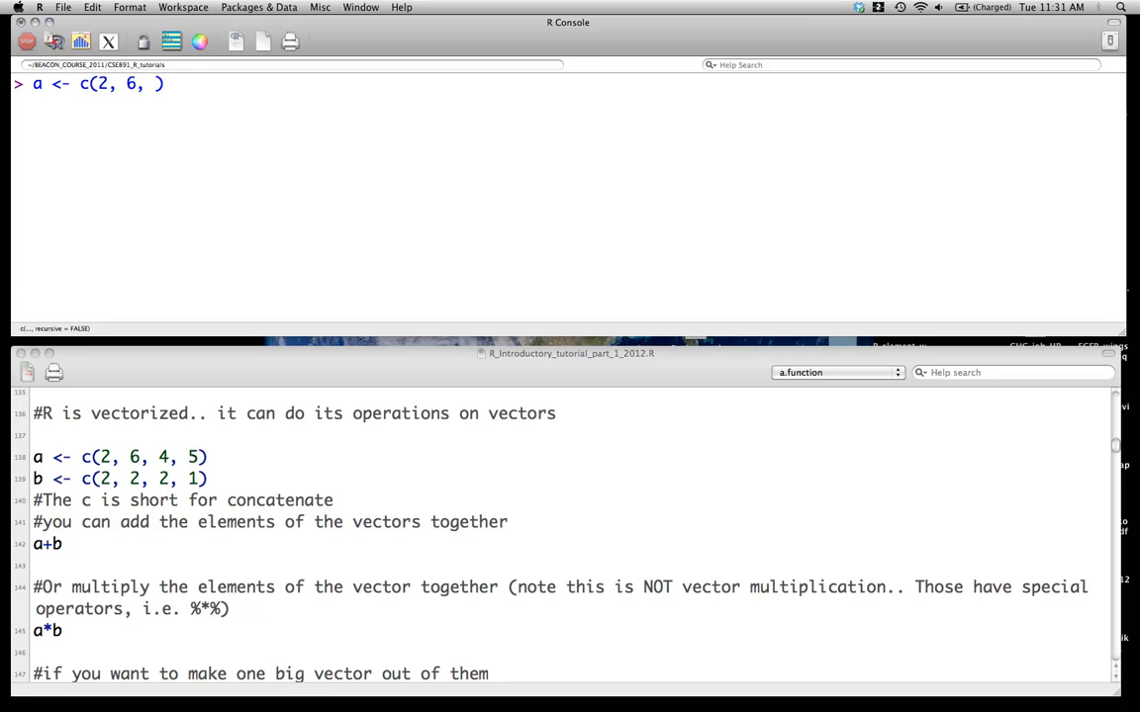
pyautogui.write('4, 5')
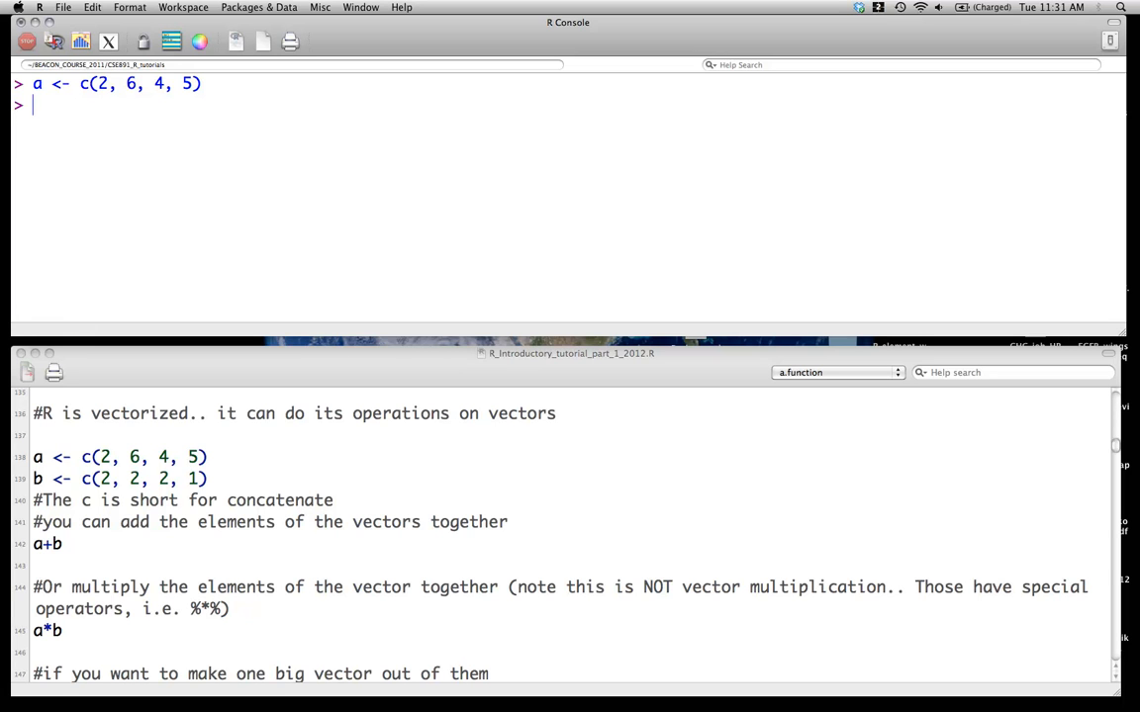
pyautogui.write('a')
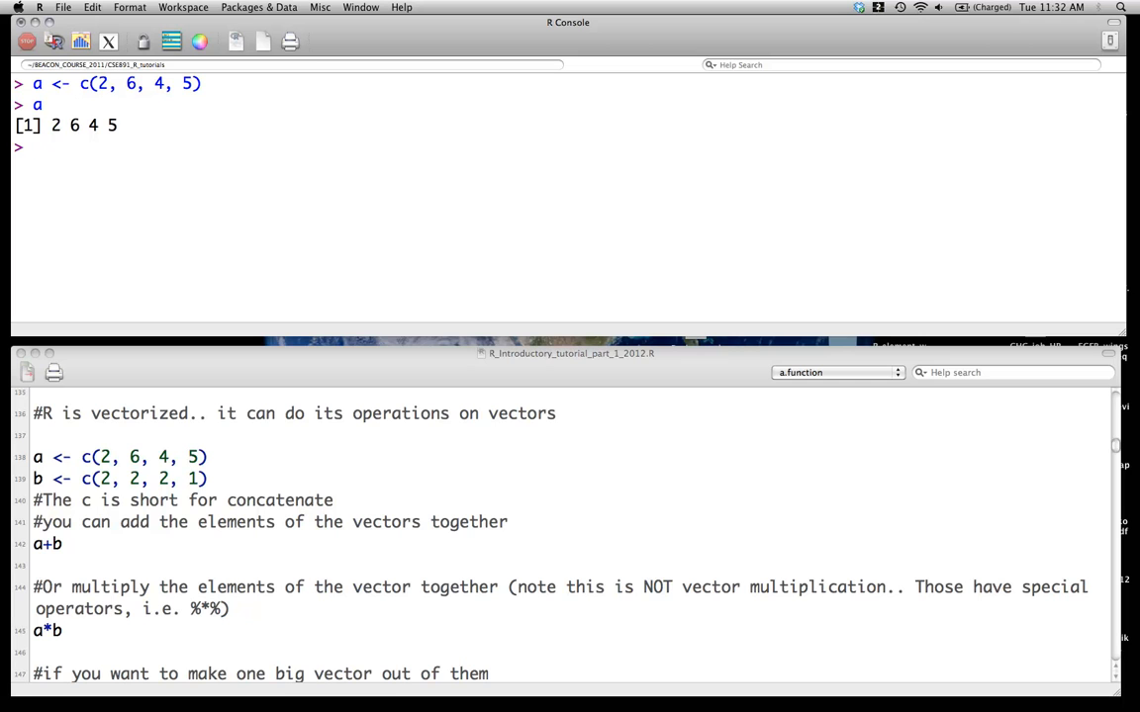
# Define vector b <- c(2,2,2,1)
pyautogui.write('b')
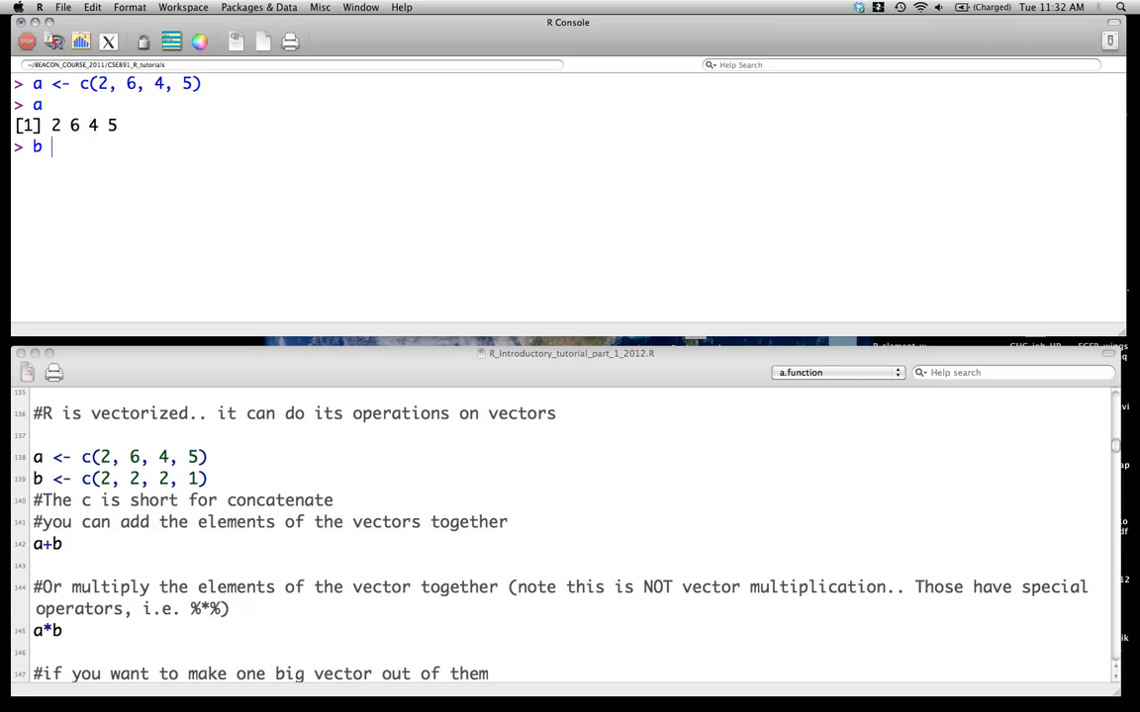
pyautogui.write('<- c(')
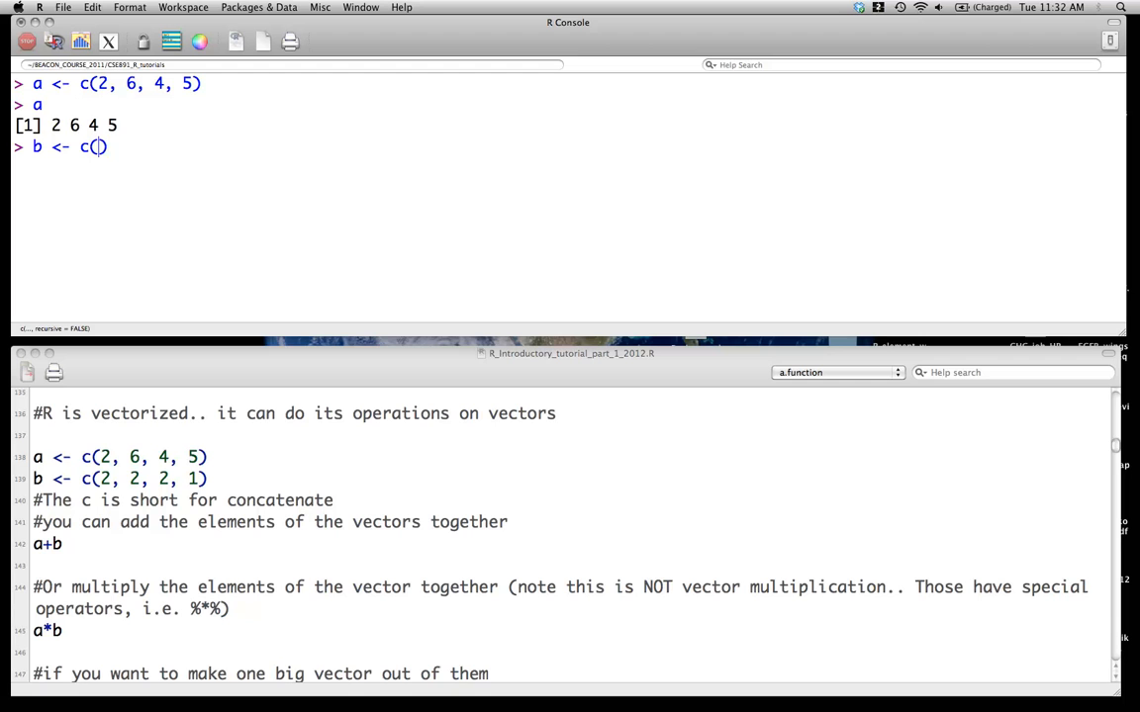
pyautogui.write('2,2,2,1')
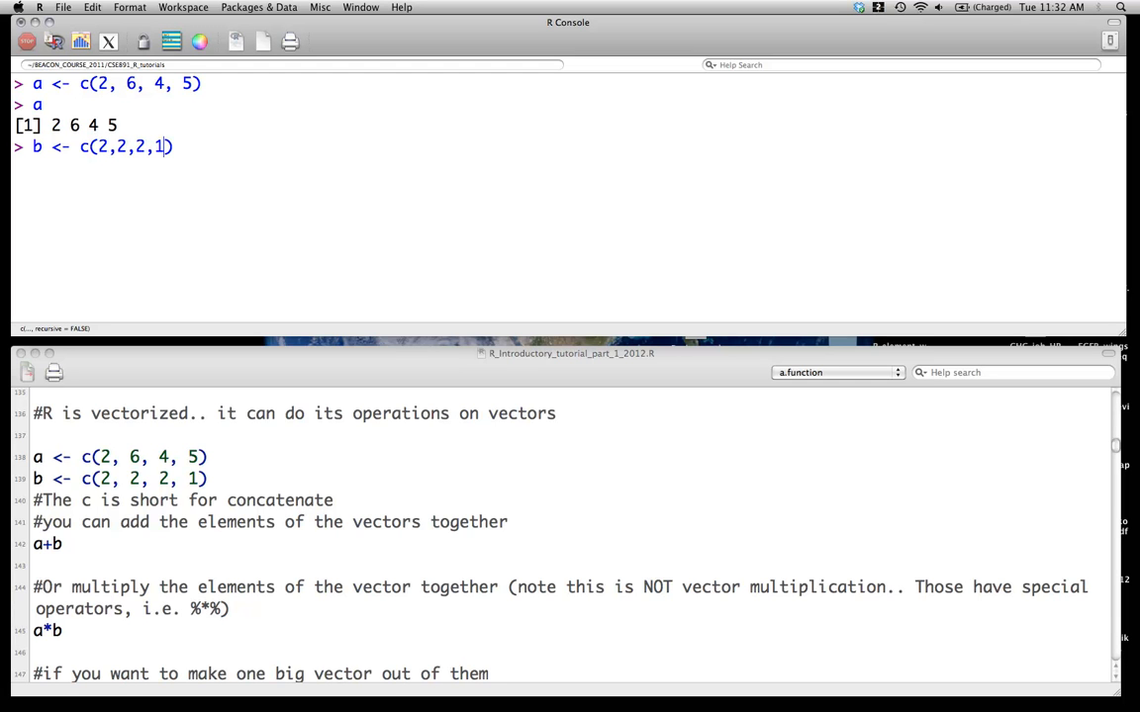
pyautogui.press('Return')
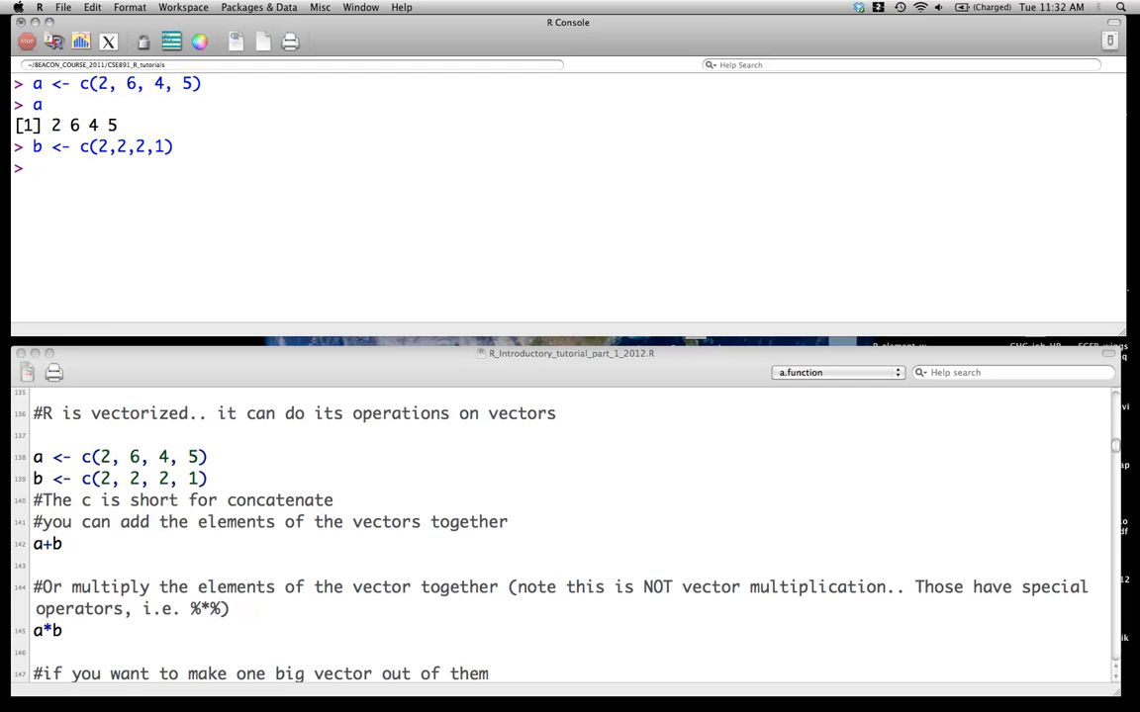
pyautogui.write('a + b')
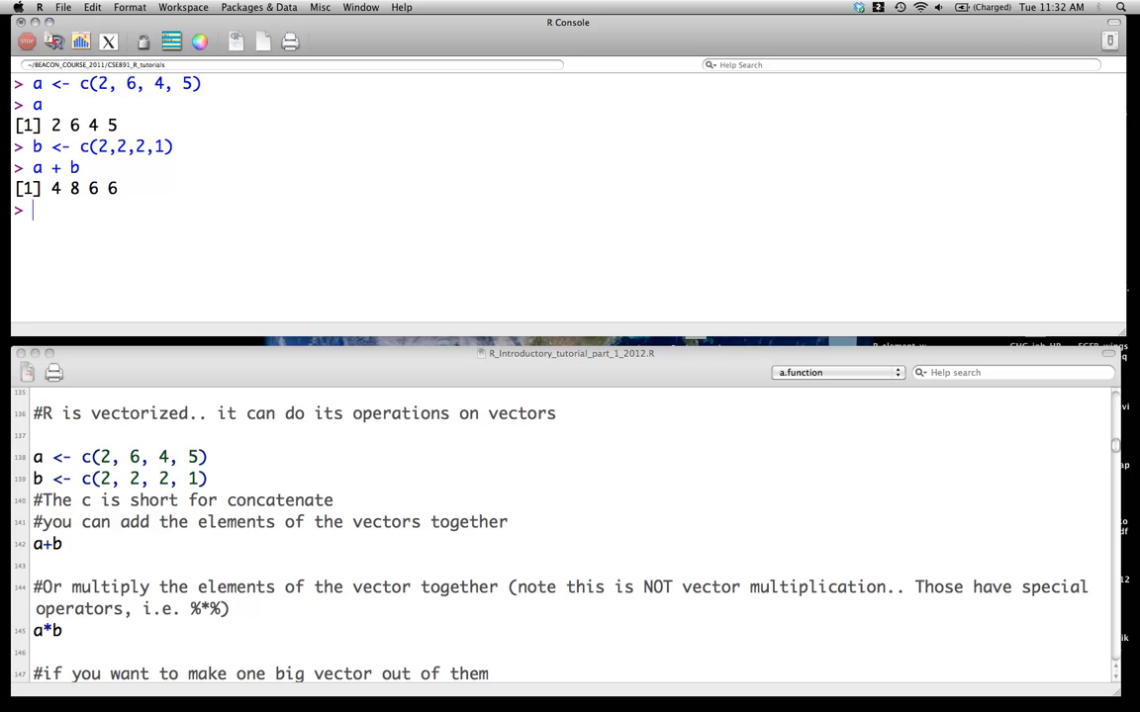
# Add a + b (4 8 6 6) and multiply a*b element-wise (4 12 8 5)
pyautogui.write('a*')
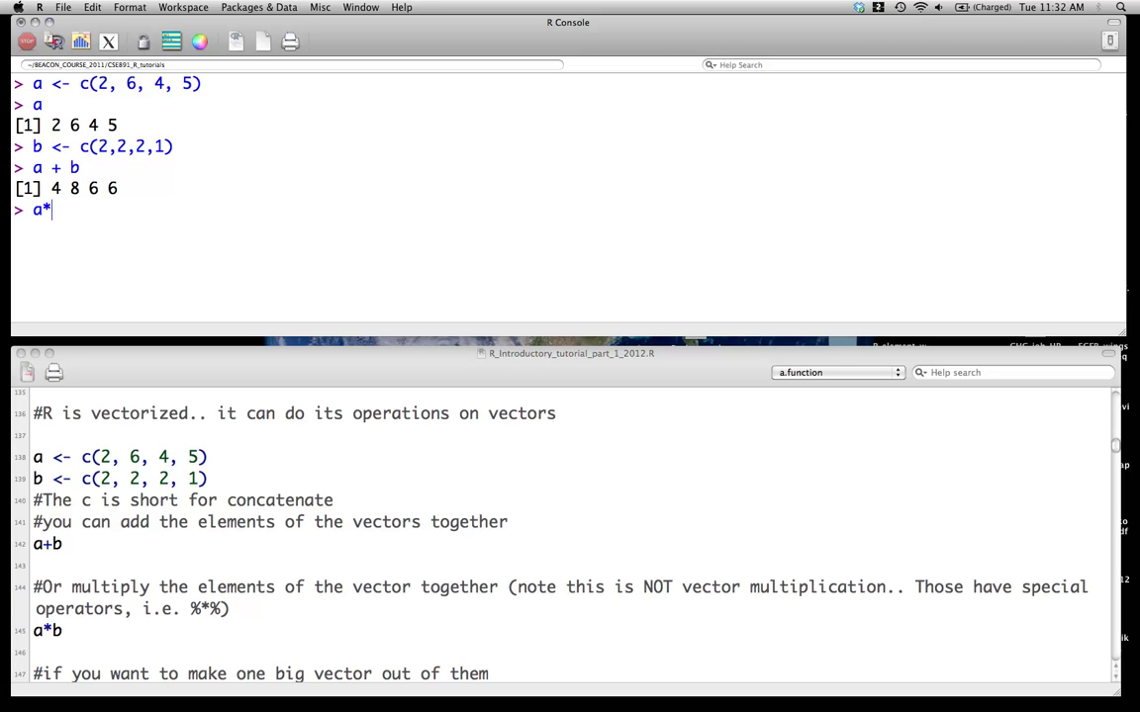
pyautogui.write('b')
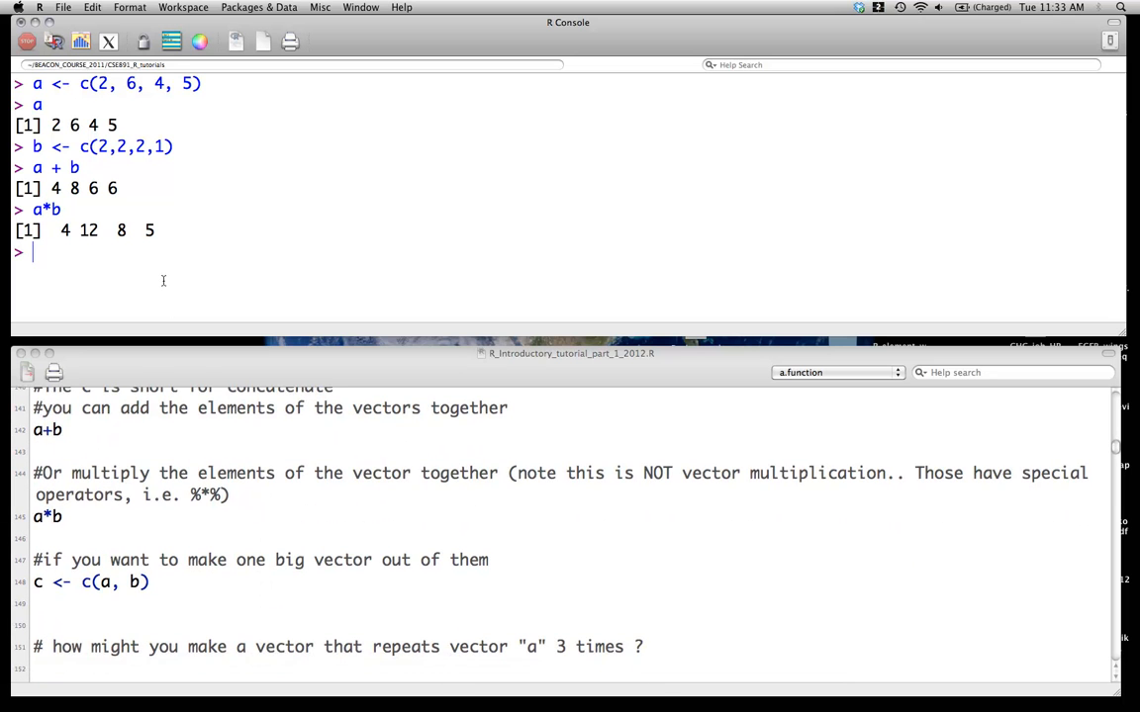
pyautogui.write('c <')
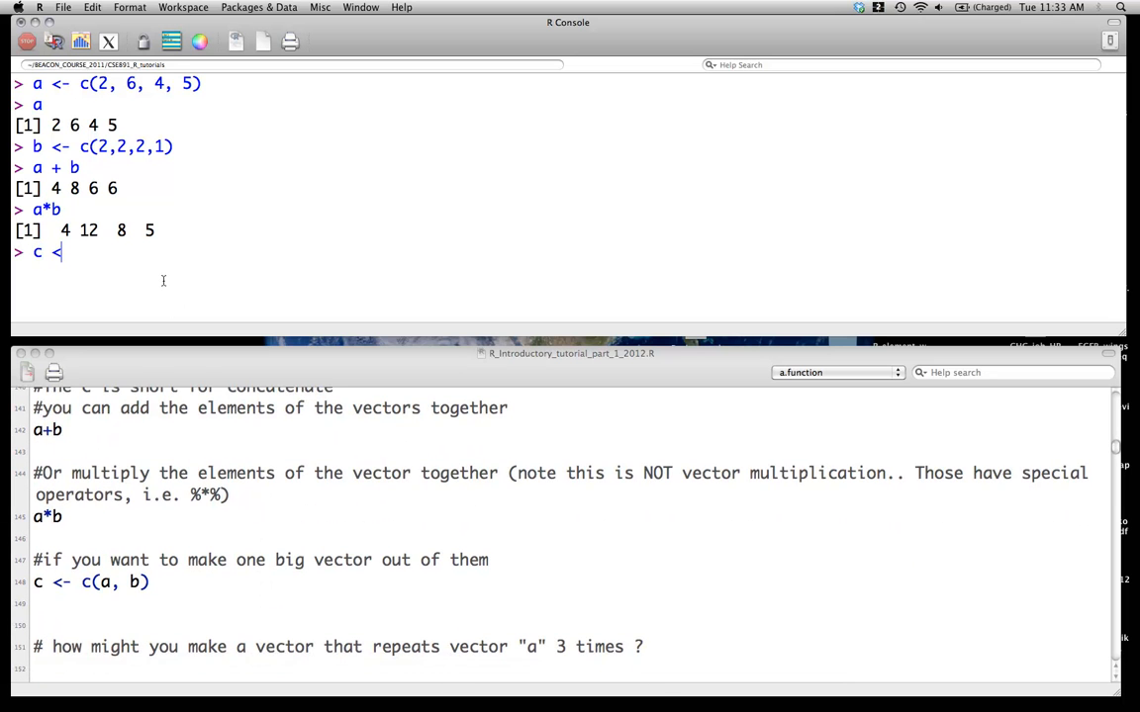
# Create c <- c(a,b) showing 2 6 4 5 2 2 2 1, and confirm length(c) is 8
pyautogui.write('-')
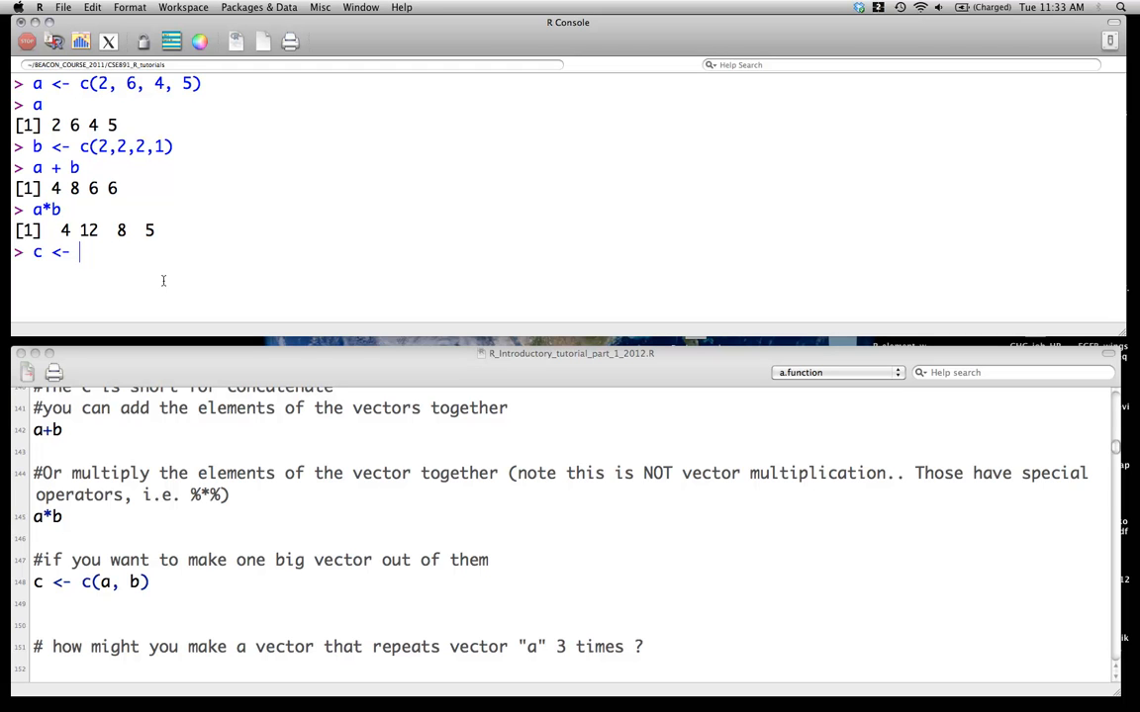
pyautogui.write('a + b')
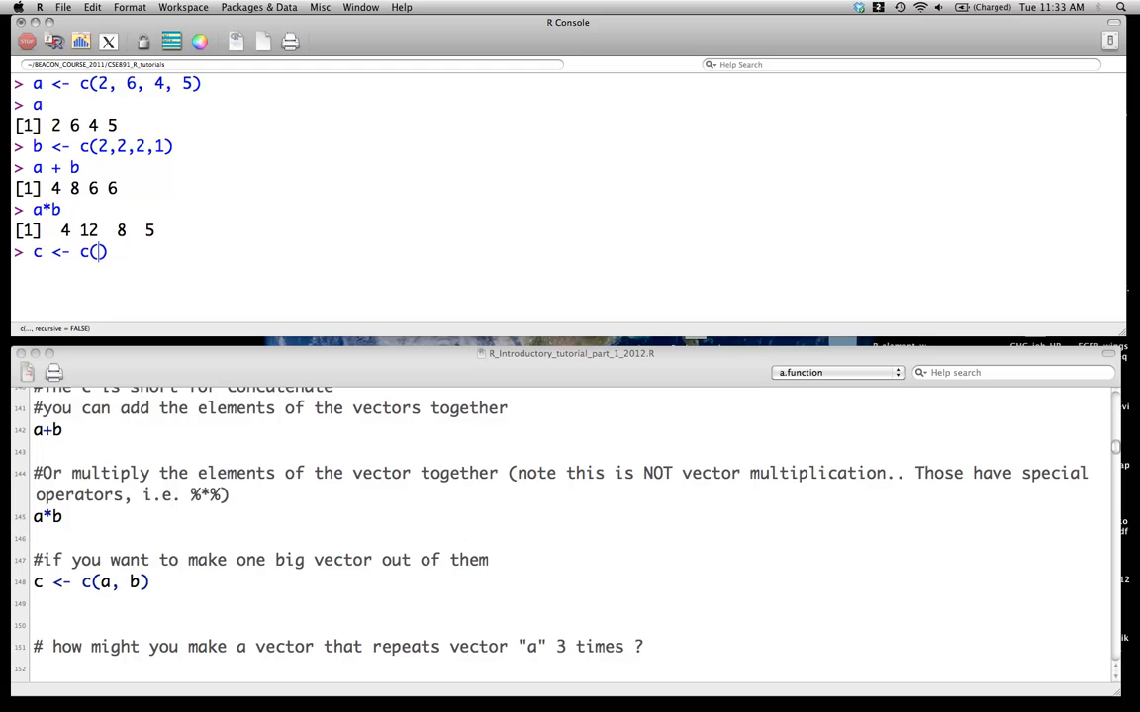
pyautogui.write('a,')
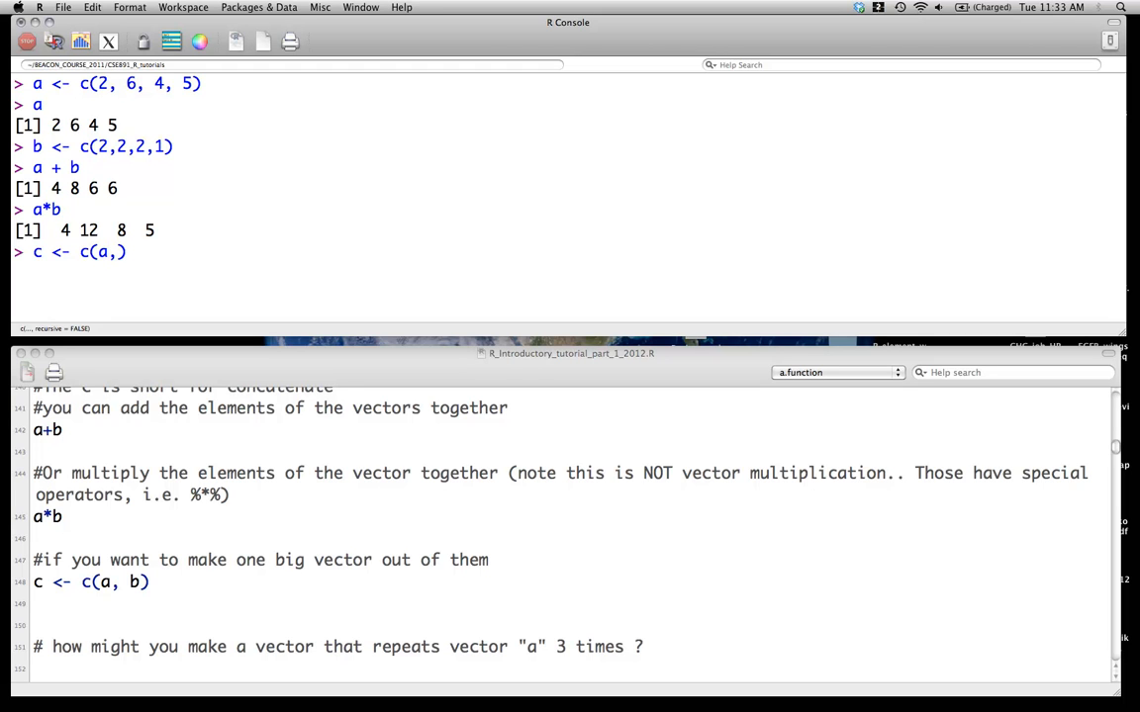
pyautogui.write('b')
pyautogui.write('c')
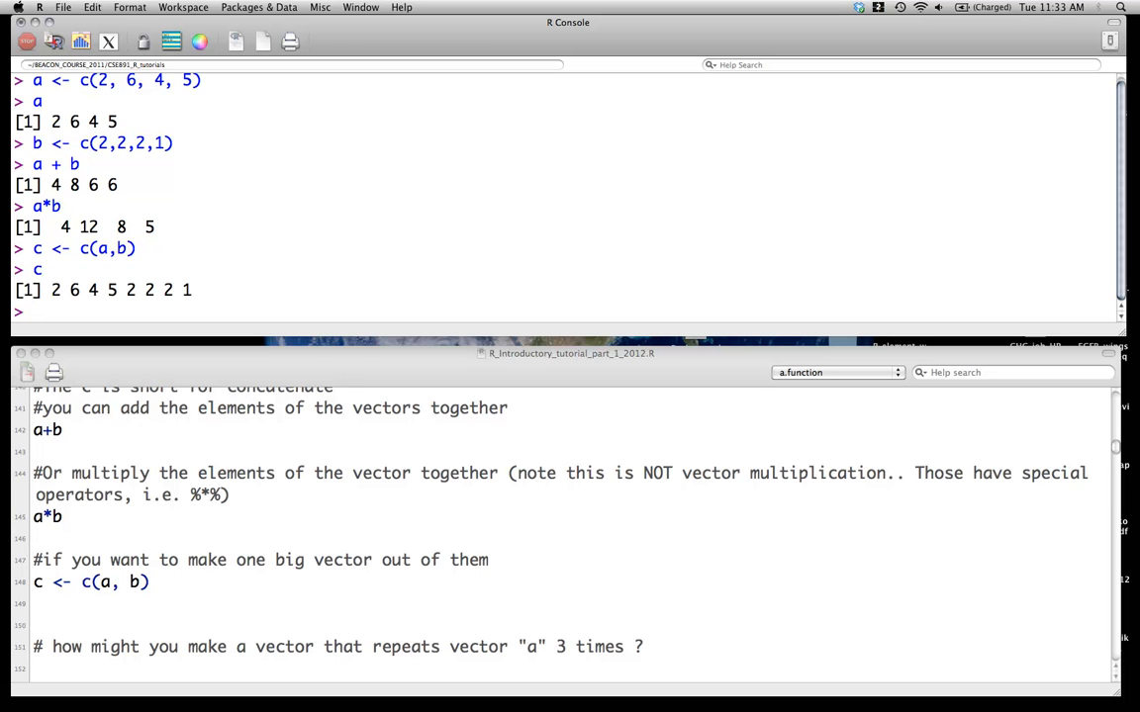
pyautogui.write('length')
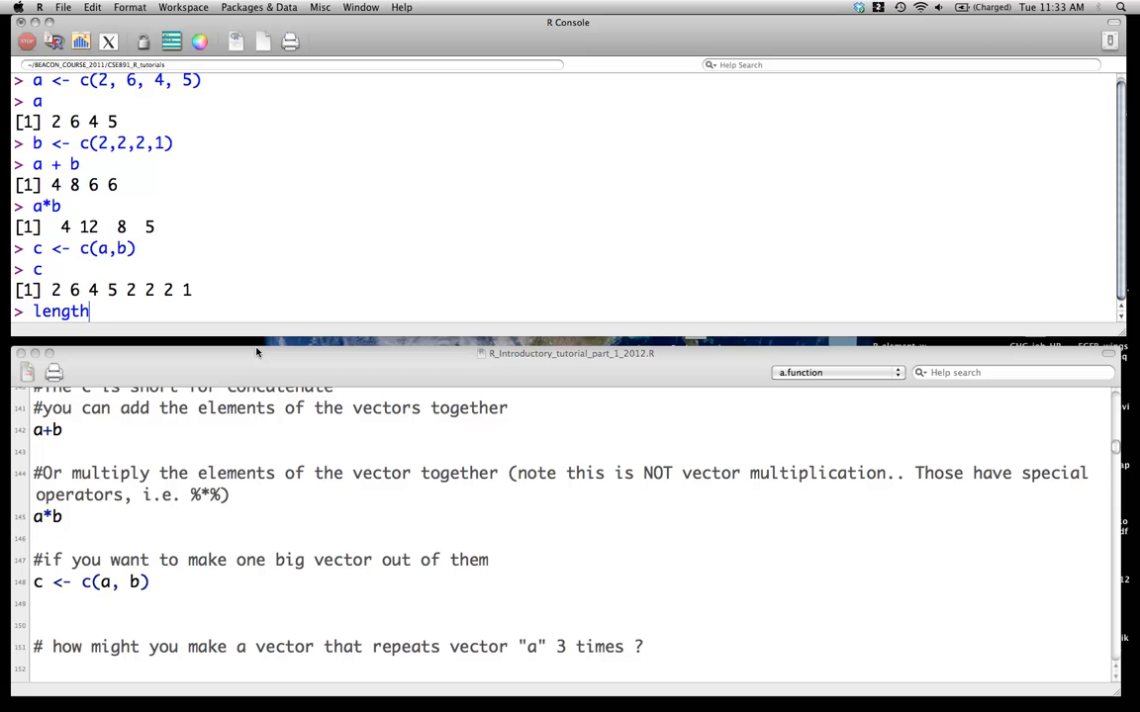
pyautogui.write('(c)')
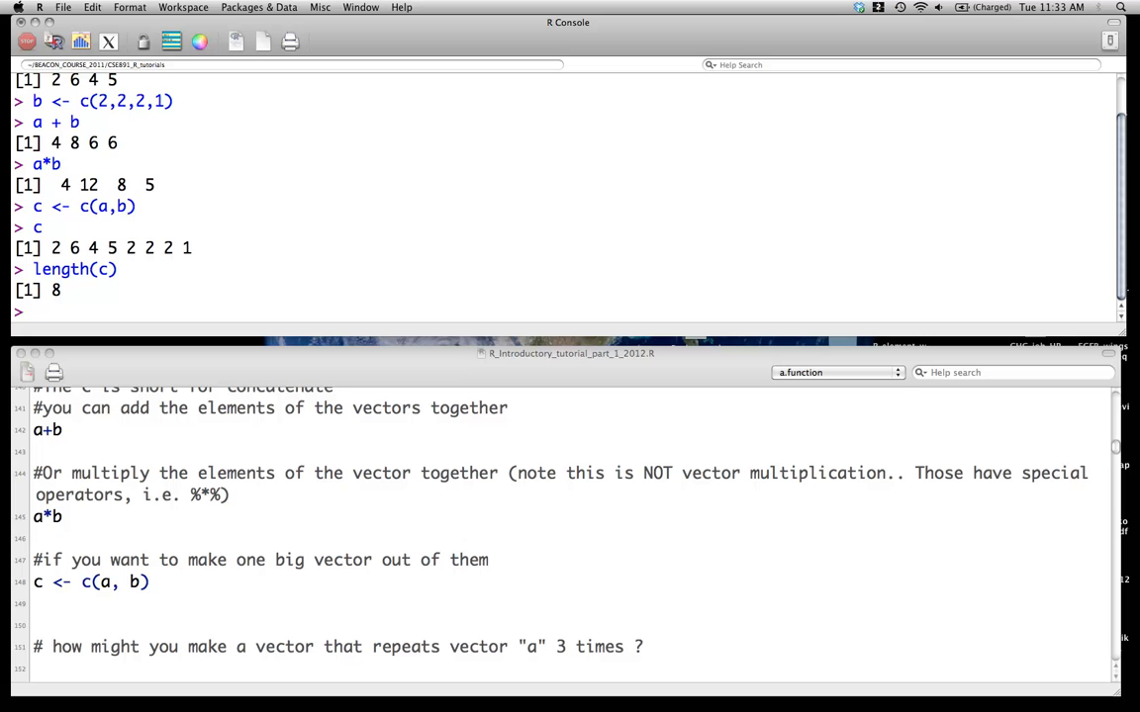
pyautogui.write('a ==')
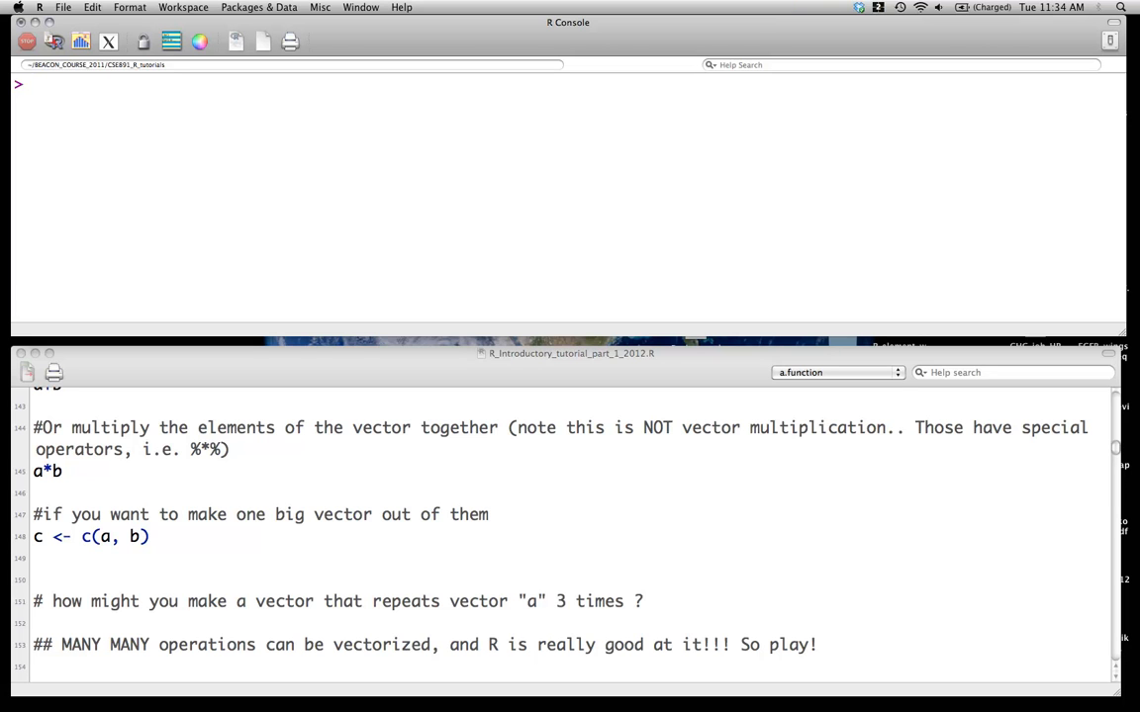
# Create a_3 <- c(a,a,a) and print it: 2 6 4 5 repeated three times
pyautogui.write('a_3 <')
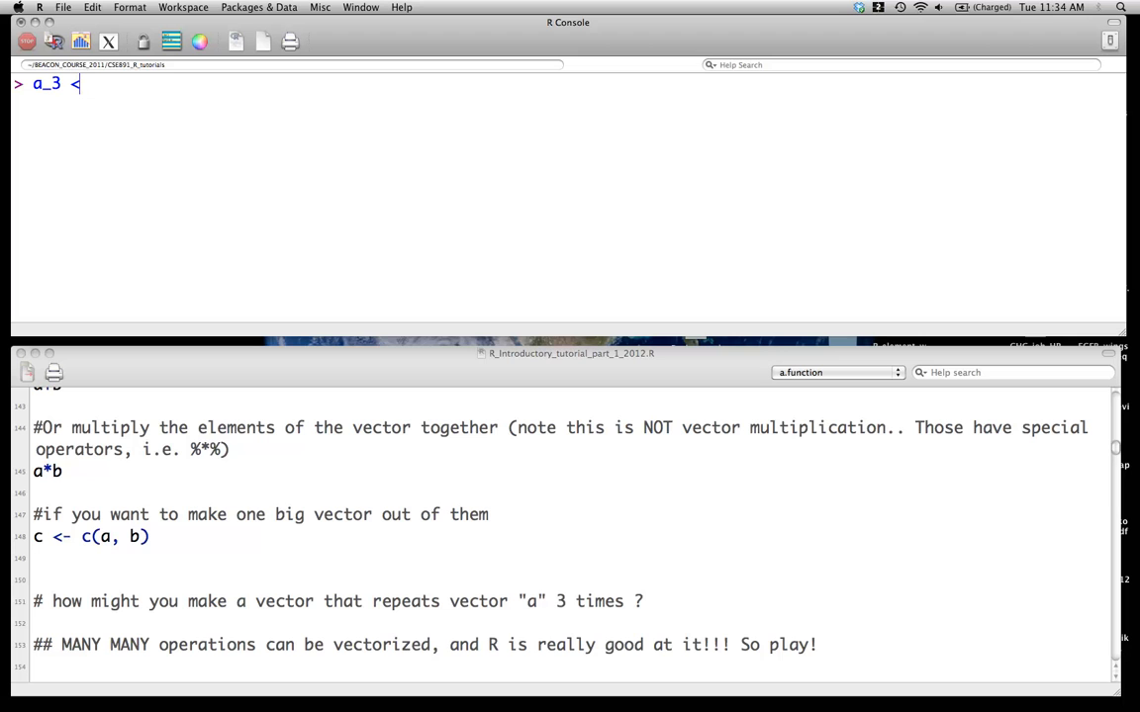
pyautogui.write('- c')
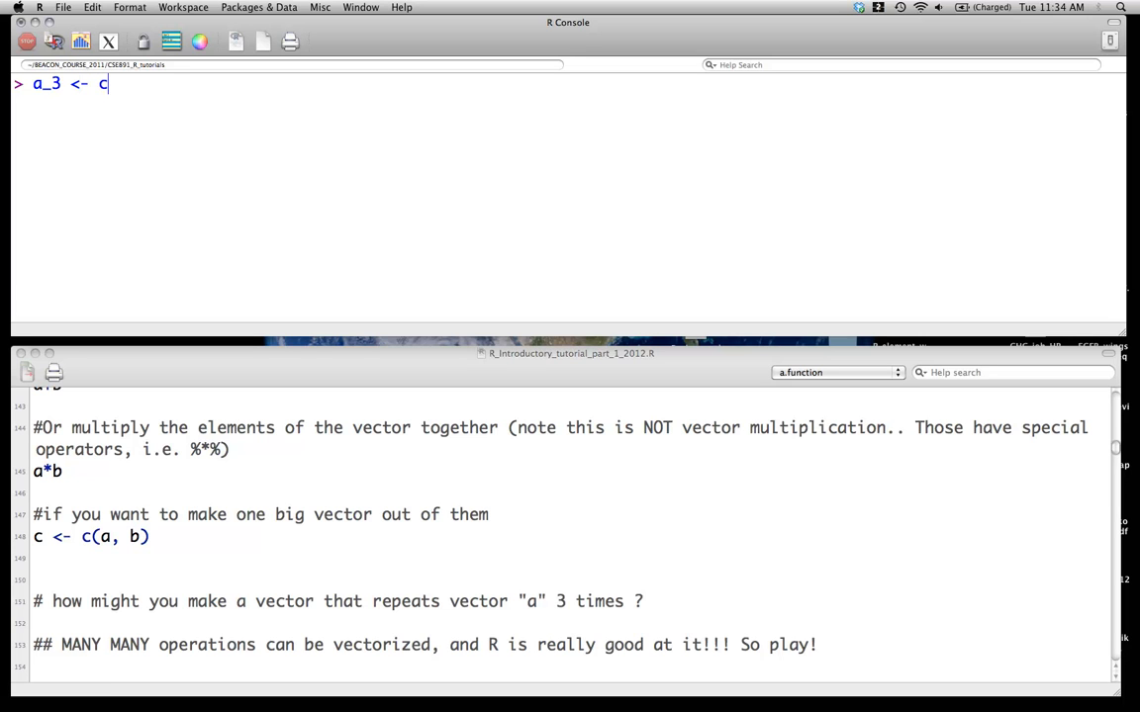
pyautogui.write('(a,a,)')
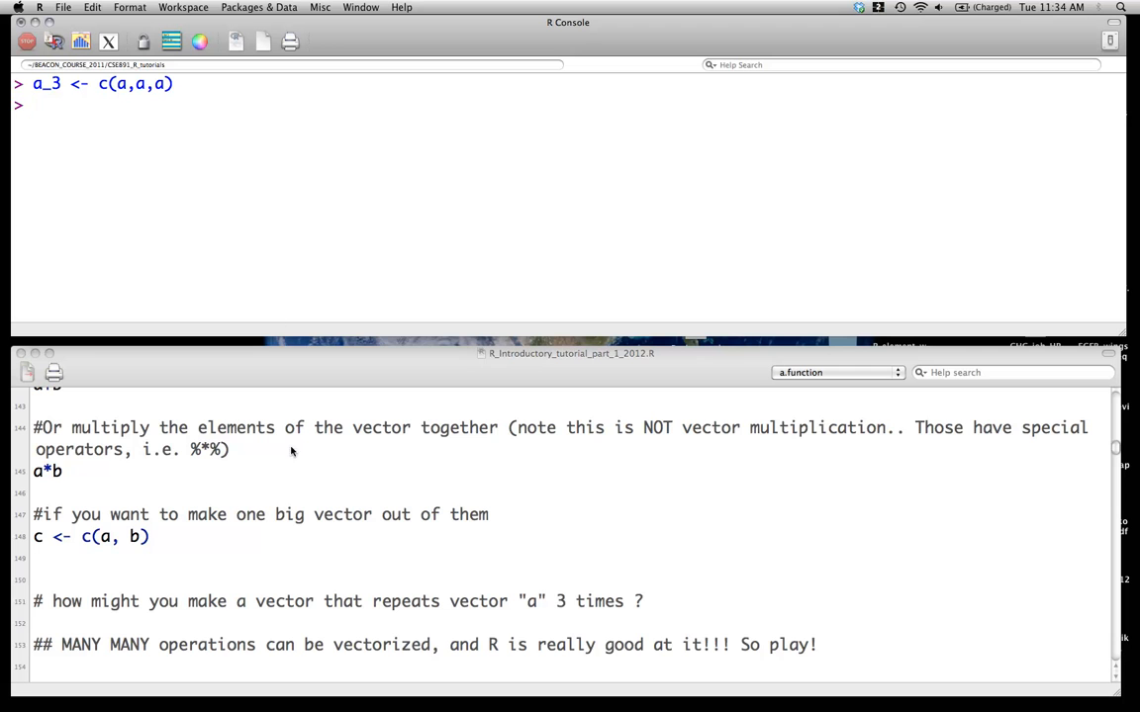
pyautogui.scroll(-3)
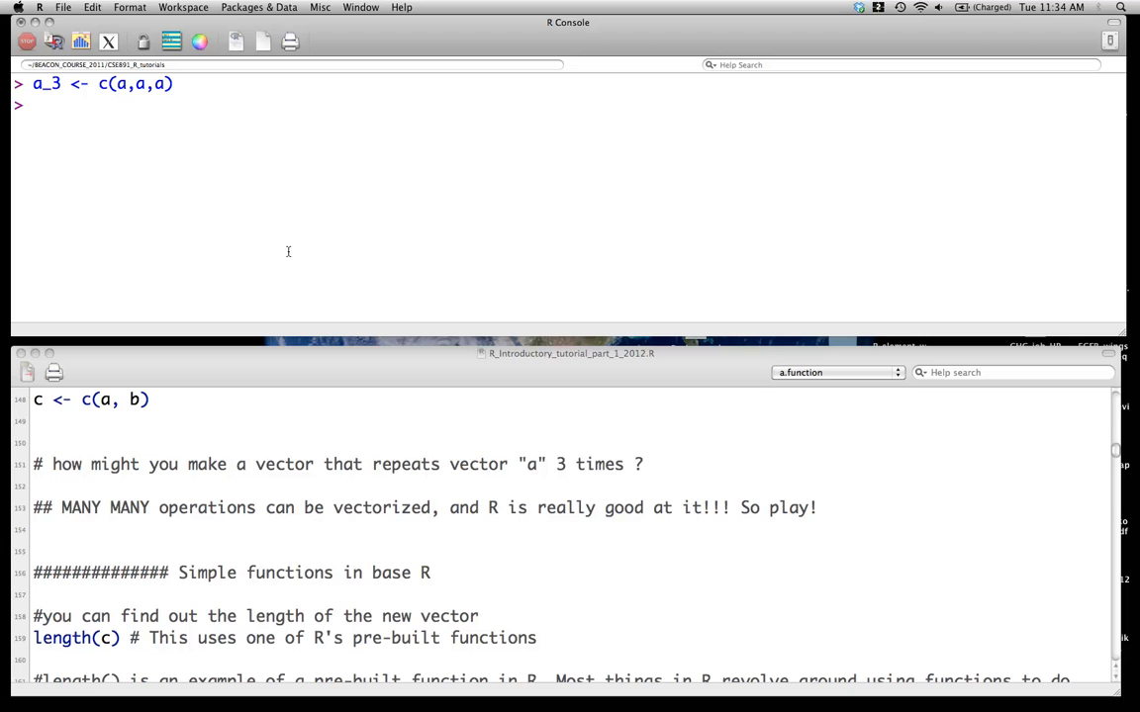
pyautogui.write('a_3')
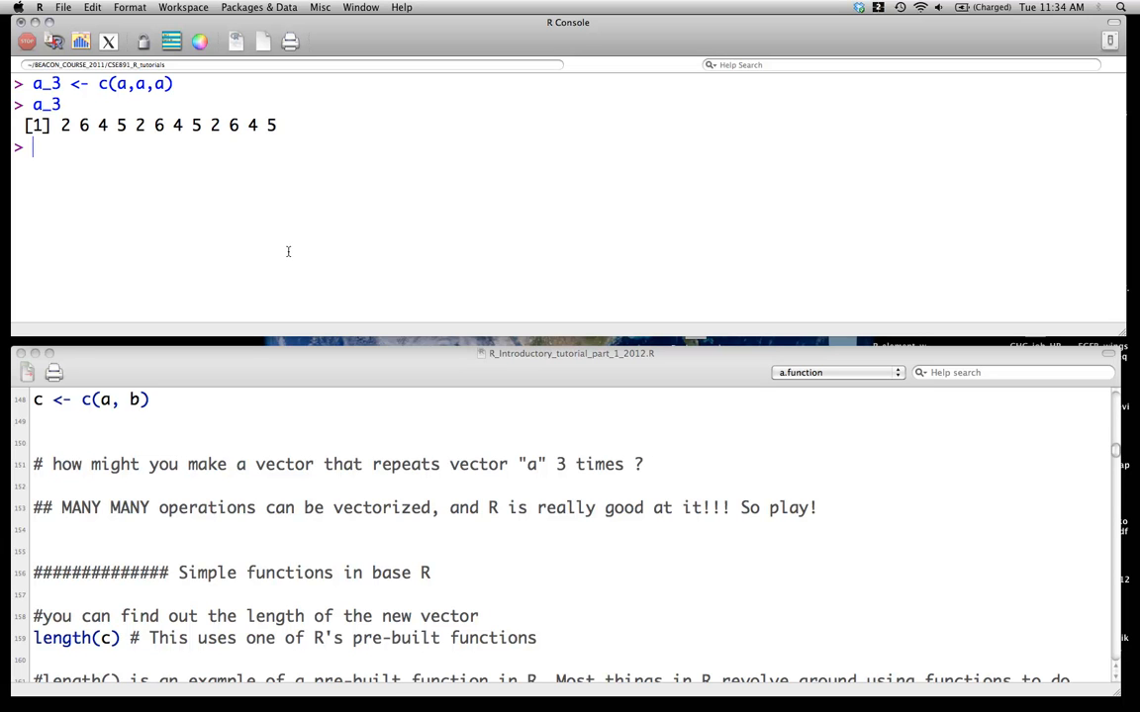